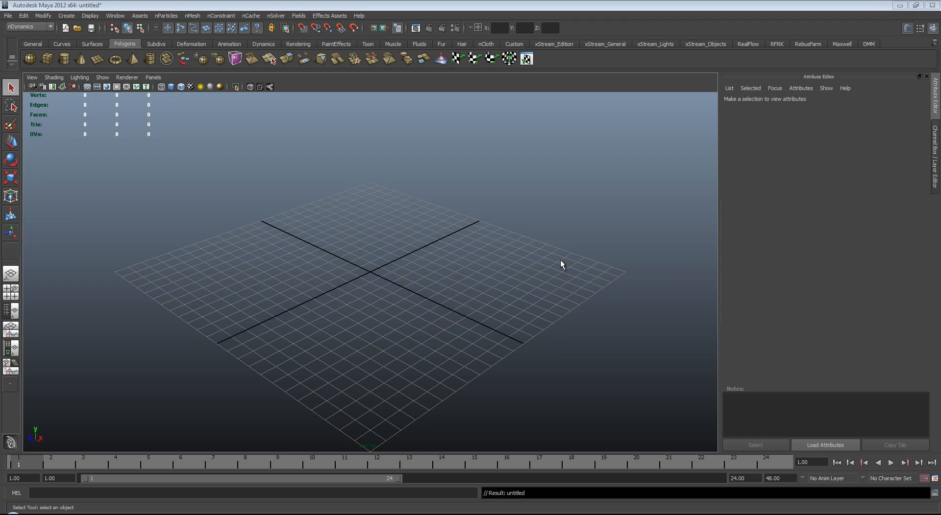
Create a new nParticle emitter at the origin from the nParticles menu
{"action": "left_click", "coordinate": [164, 15]}
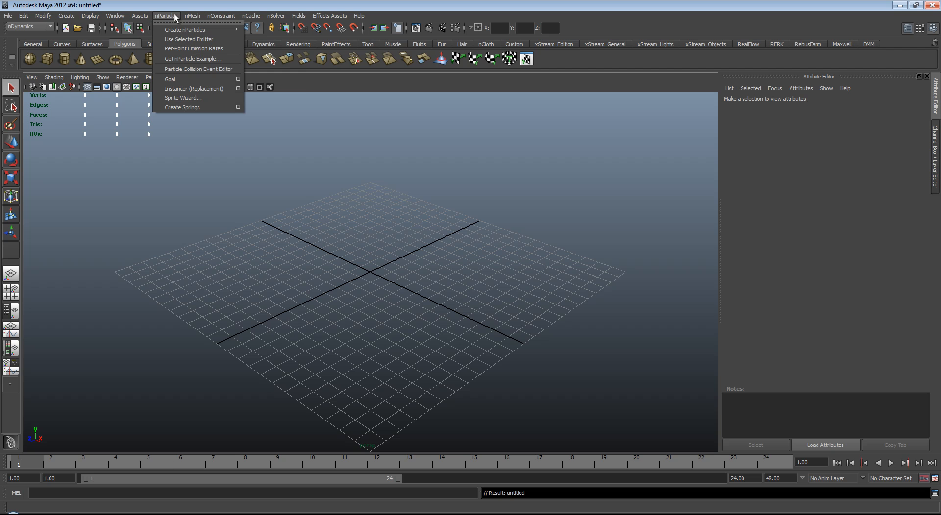
{"action": "mouse_move", "coordinate": [178, 31]}
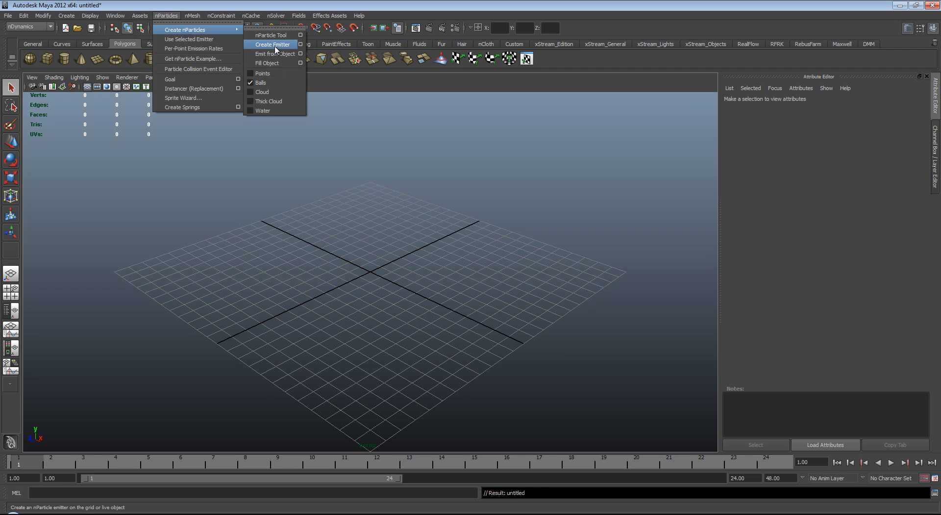
{"action": "left_click", "coordinate": [271, 44]}
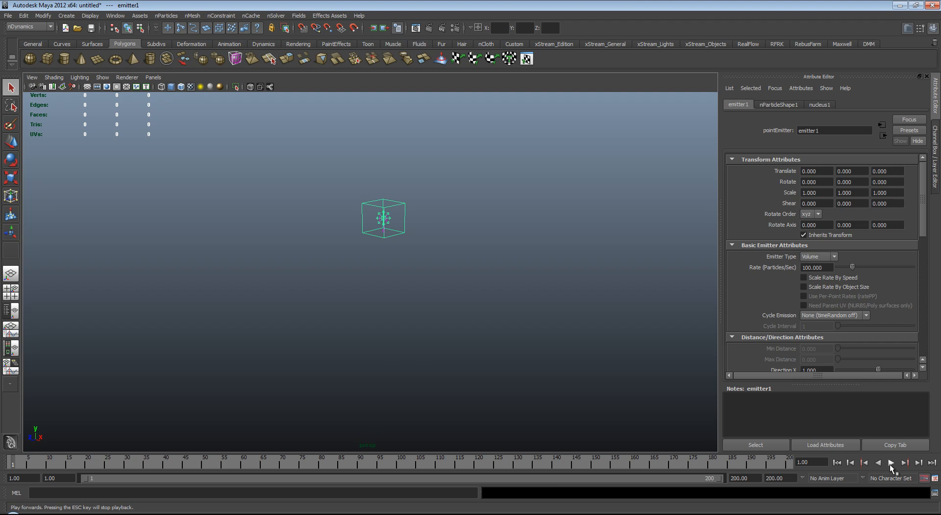
Show the nParticleShape1 attributes with the default live-forever Lifespan section
{"action": "left_click", "coordinate": [896, 464]}
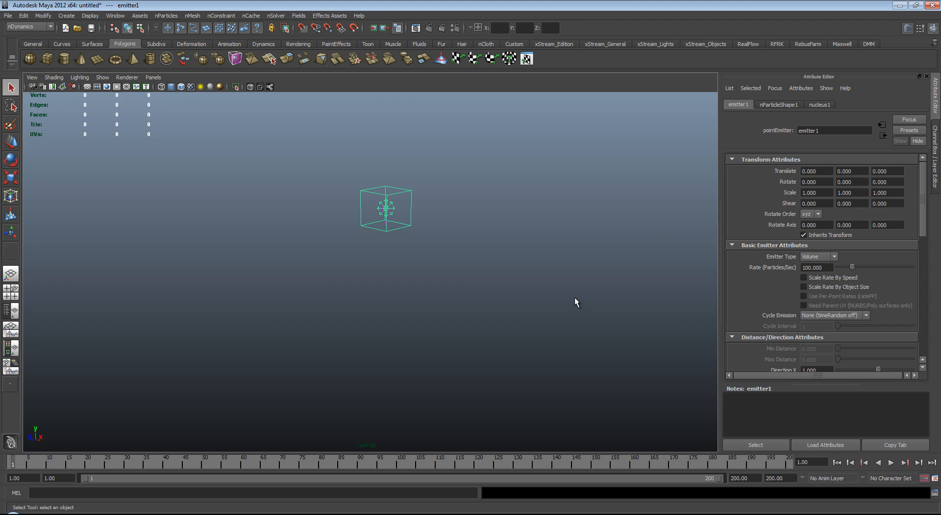
{"action": "mouse_move", "coordinate": [459, 206]}
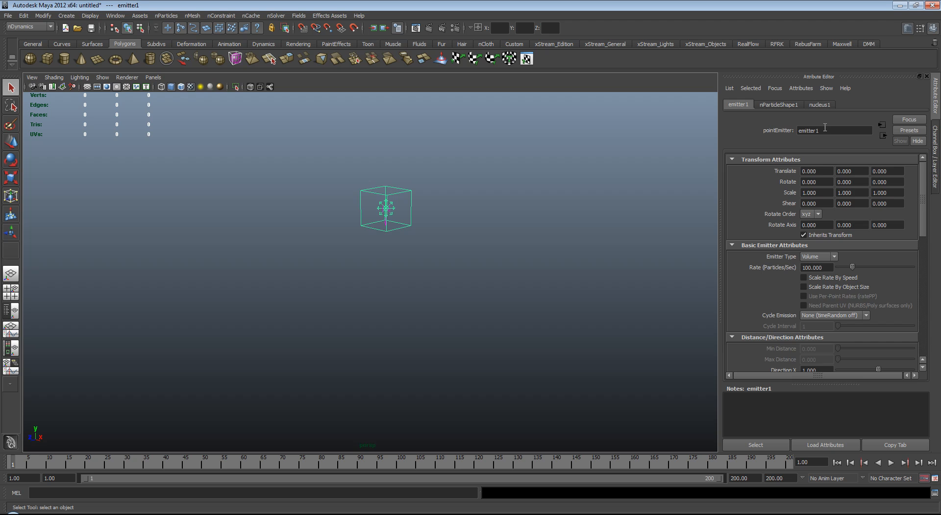
{"action": "left_click", "coordinate": [778, 105]}
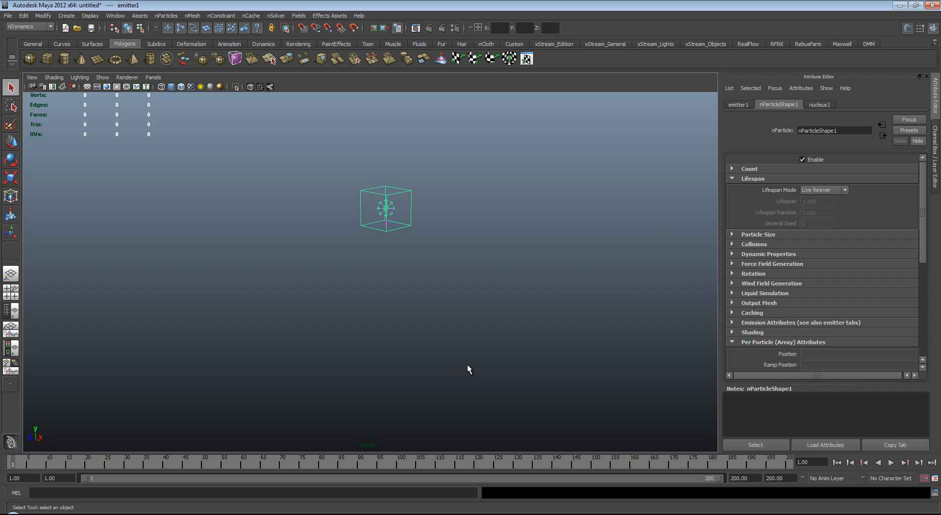
{"action": "mouse_move", "coordinate": [707, 229]}
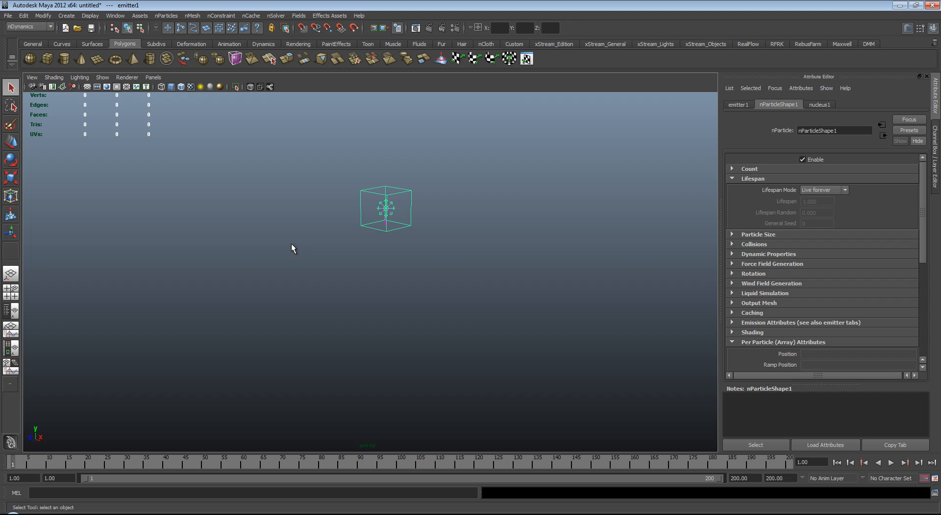
{"action": "mouse_move", "coordinate": [486, 236]}
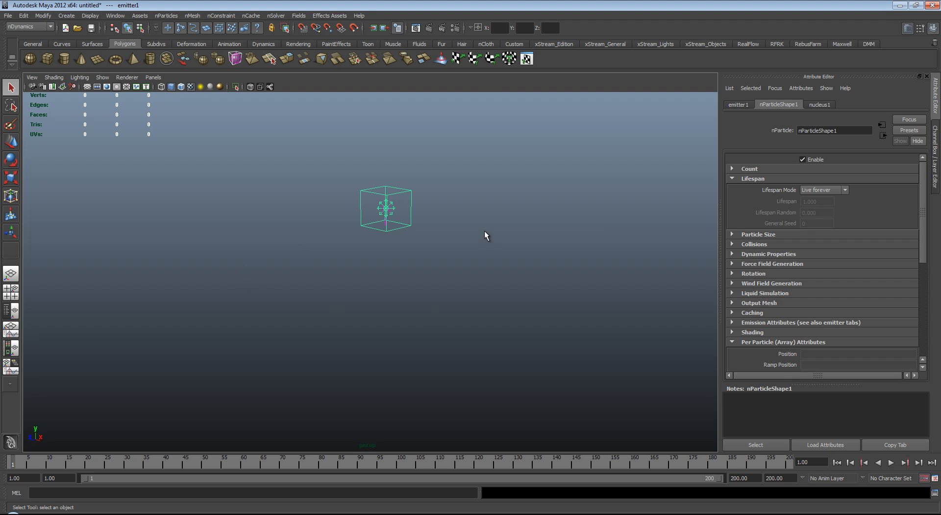
{"action": "mouse_move", "coordinate": [406, 285]}
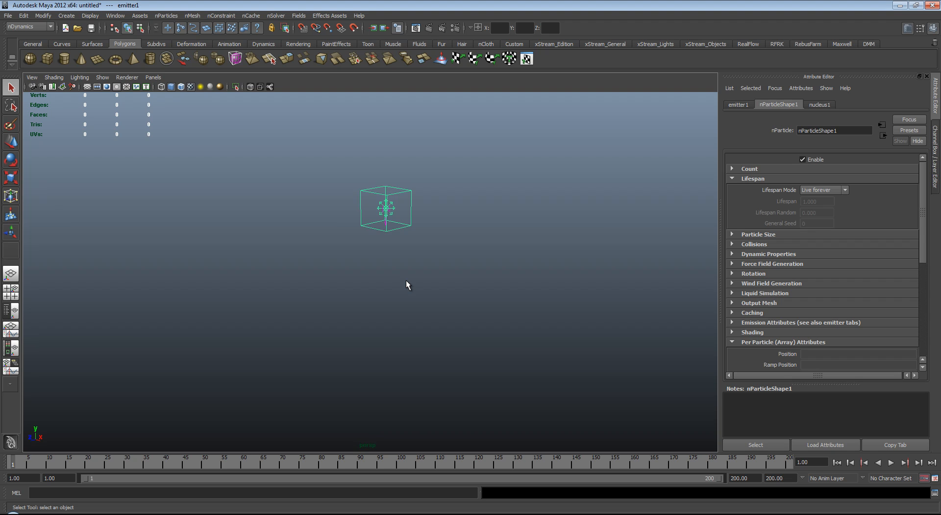
{"action": "mouse_move", "coordinate": [482, 293]}
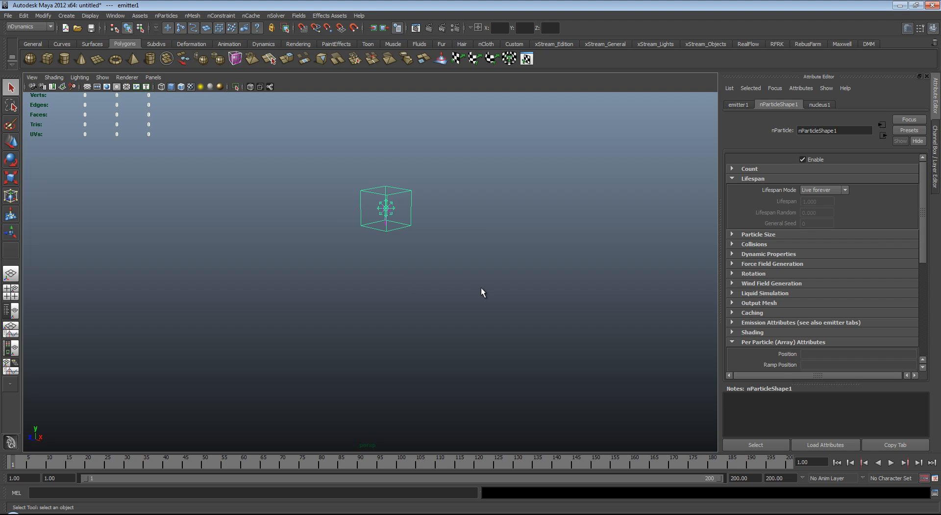
{"action": "mouse_move", "coordinate": [381, 201]}
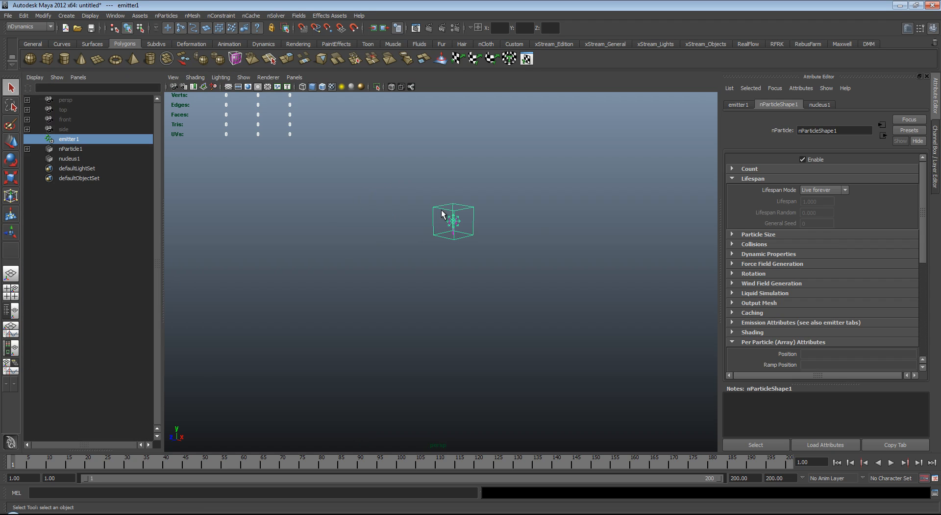
{"action": "mouse_move", "coordinate": [443, 220]}
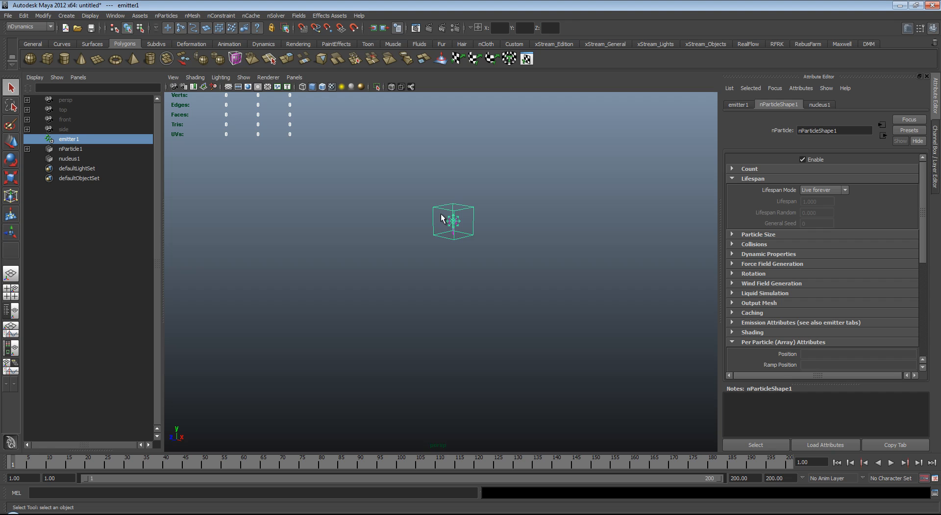
Select the nParticle1 object in the outliner so the uniform field acts on it
{"action": "left_click", "coordinate": [70, 149]}
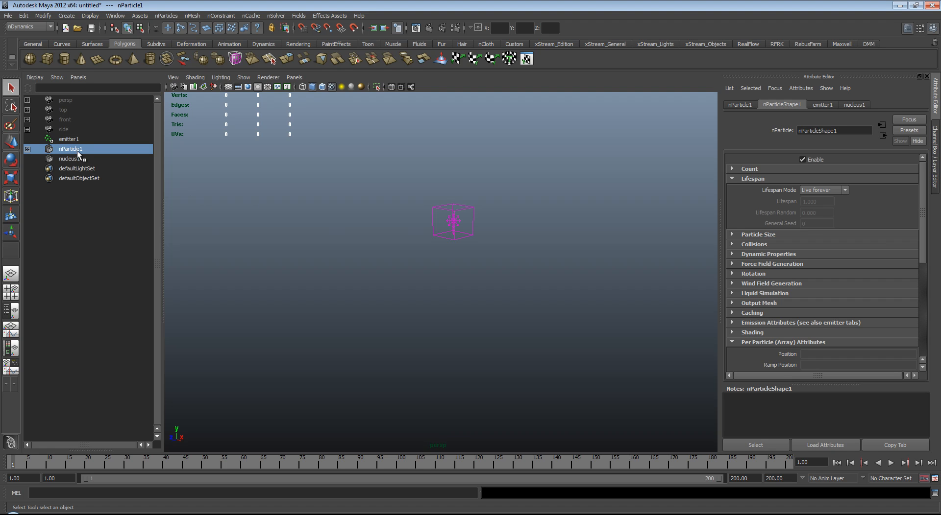
{"action": "mouse_move", "coordinate": [261, 37]}
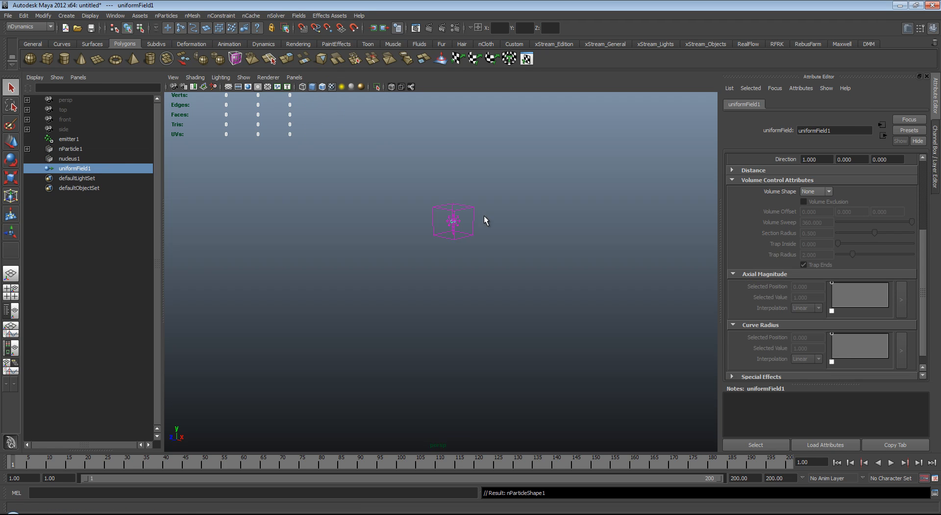
{"action": "mouse_move", "coordinate": [461, 204]}
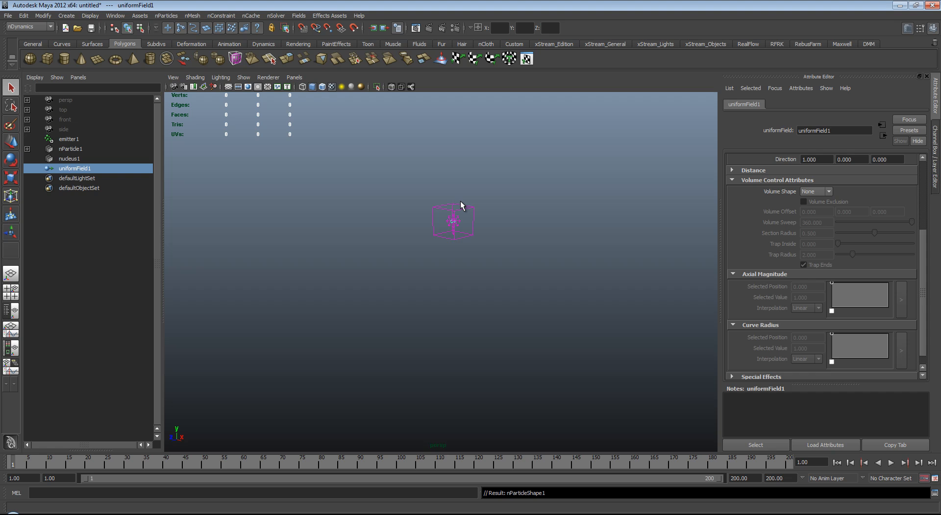
{"action": "mouse_move", "coordinate": [443, 212]}
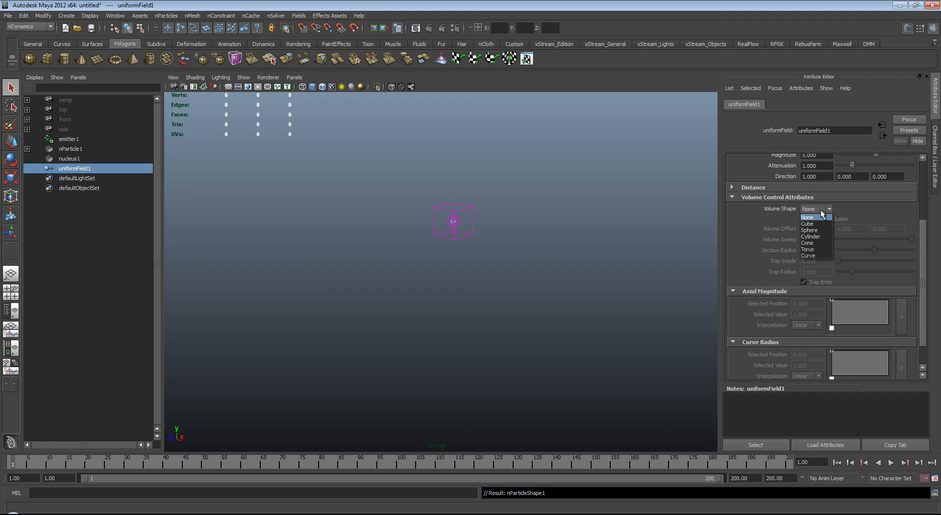
Set the uniform field's volume shape to Cube and play the simulation to test it
{"action": "left_click", "coordinate": [806, 225]}
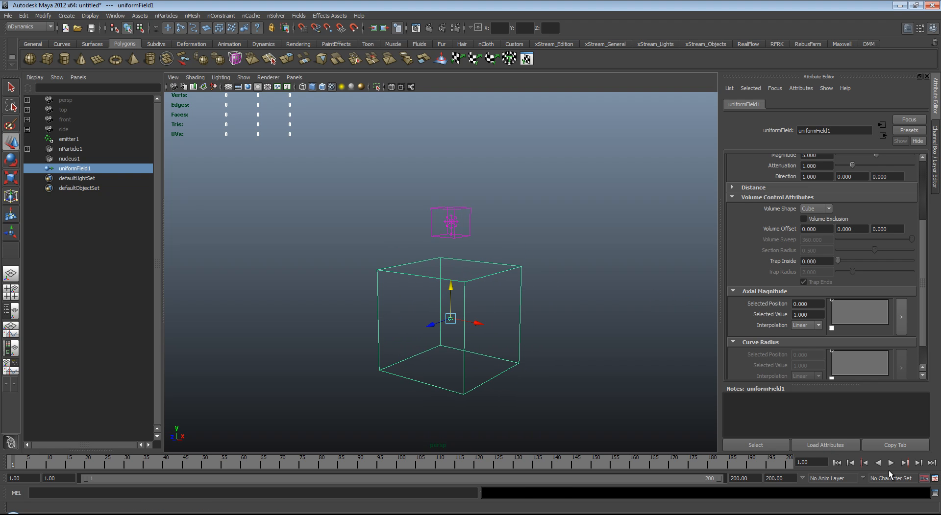
{"action": "left_click", "coordinate": [898, 464]}
{"action": "type", "text": "500.000"}
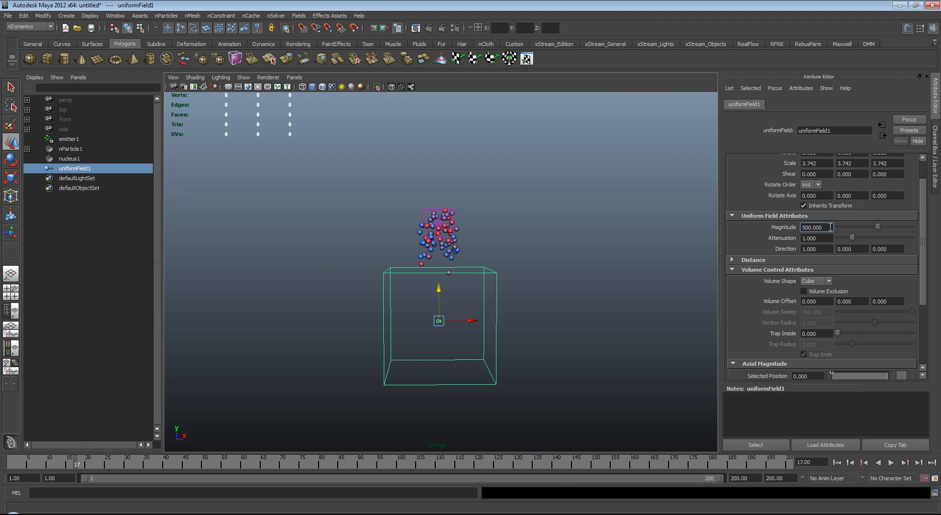
Give the uniform field magnitude 0.001 and attenuation 0, then replay the particles falling through the cube
{"action": "left_click", "coordinate": [907, 464]}
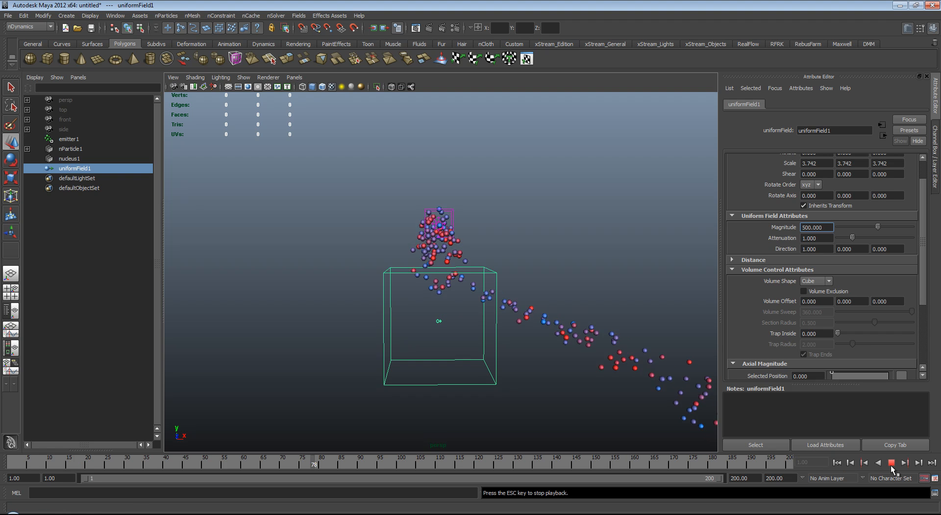
{"action": "left_click", "coordinate": [905, 463]}
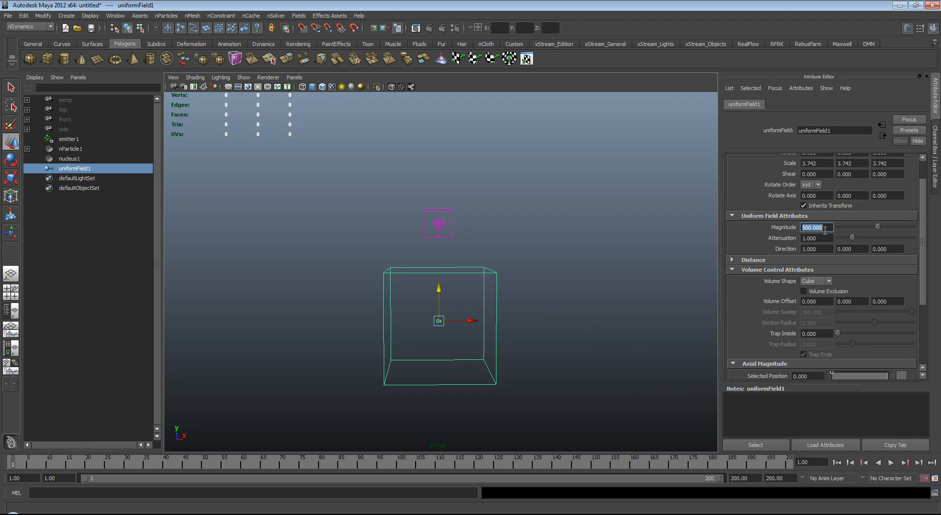
{"action": "type", "text": "0.00"}
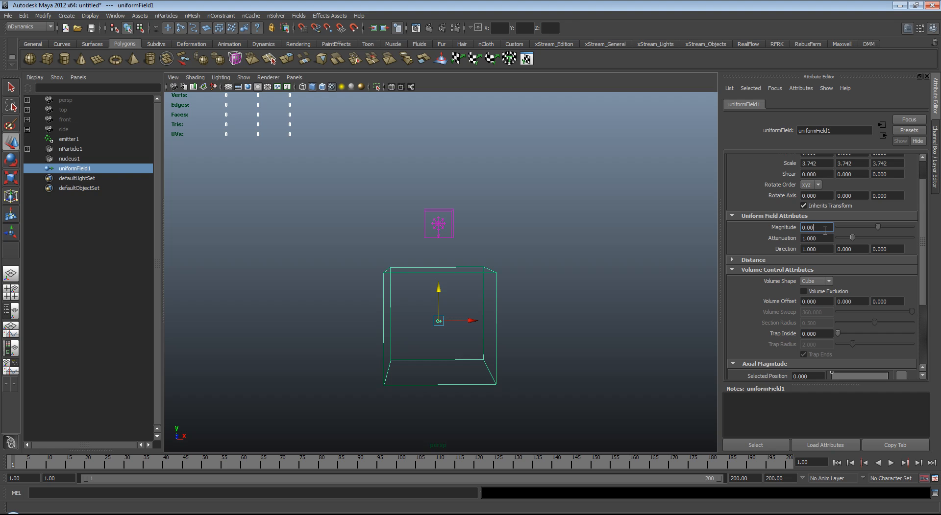
{"action": "left_click", "coordinate": [817, 238]}
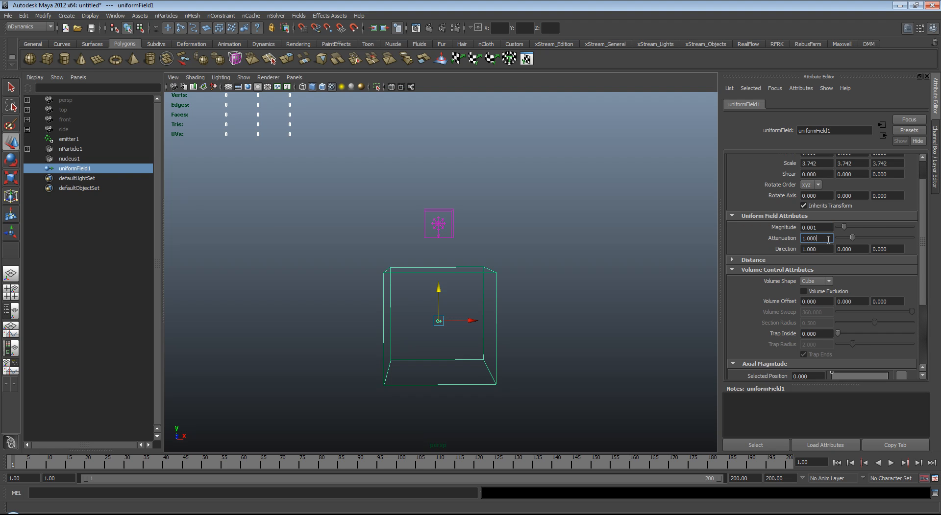
{"action": "type", "text": "0.000"}
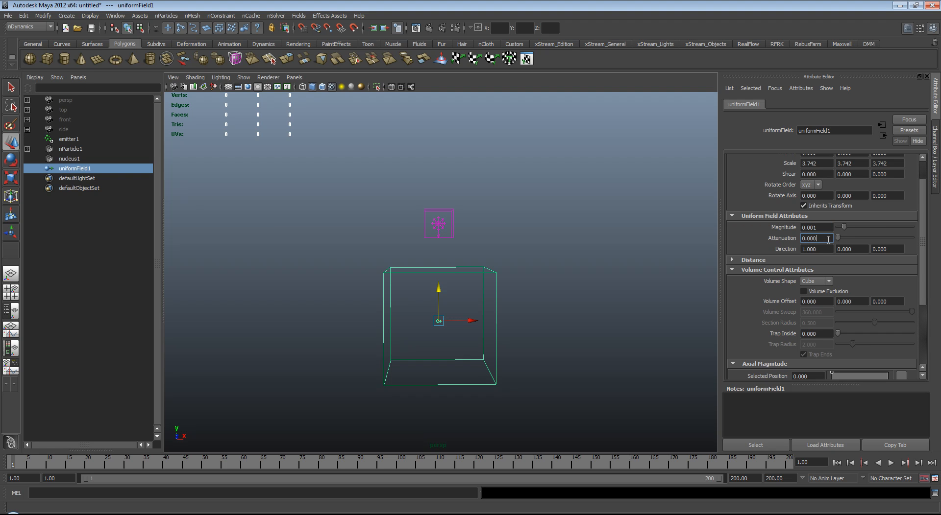
{"action": "left_click", "coordinate": [905, 464]}
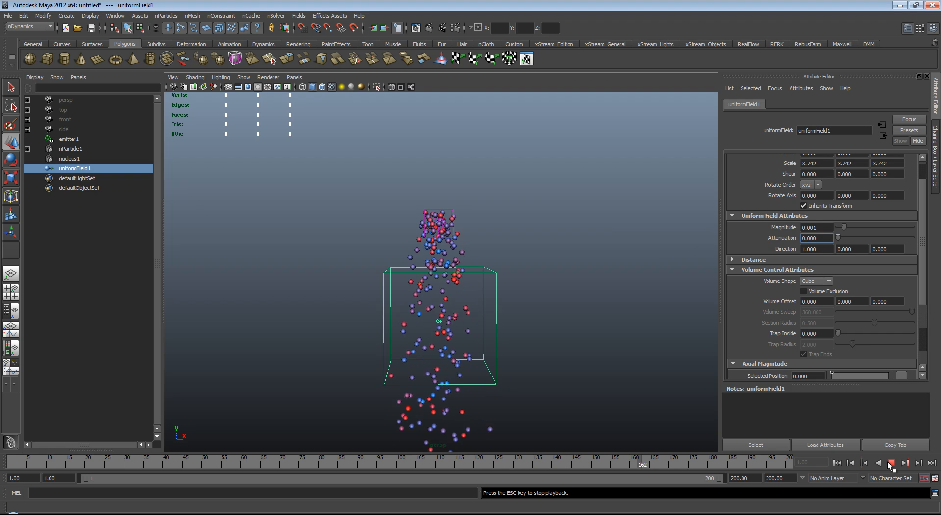
{"action": "left_click", "coordinate": [892, 464]}
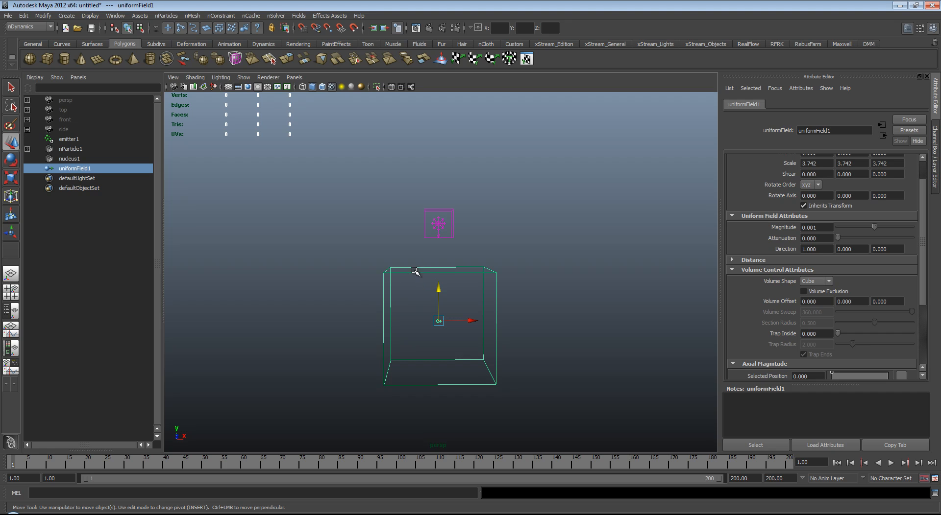
Set Lifespan Mode to lifespanPP only and bring up expression options on the Lifespan PP field
{"action": "left_click", "coordinate": [69, 139]}
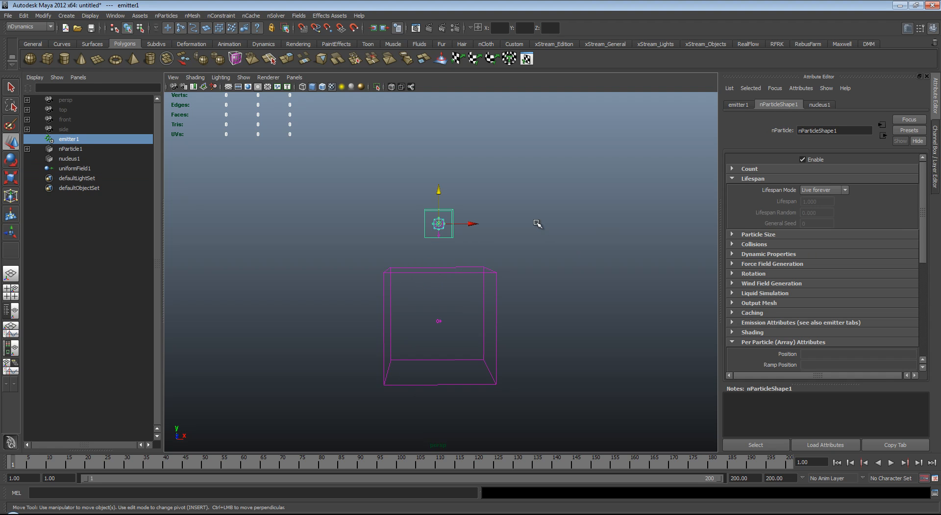
{"action": "mouse_move", "coordinate": [737, 224]}
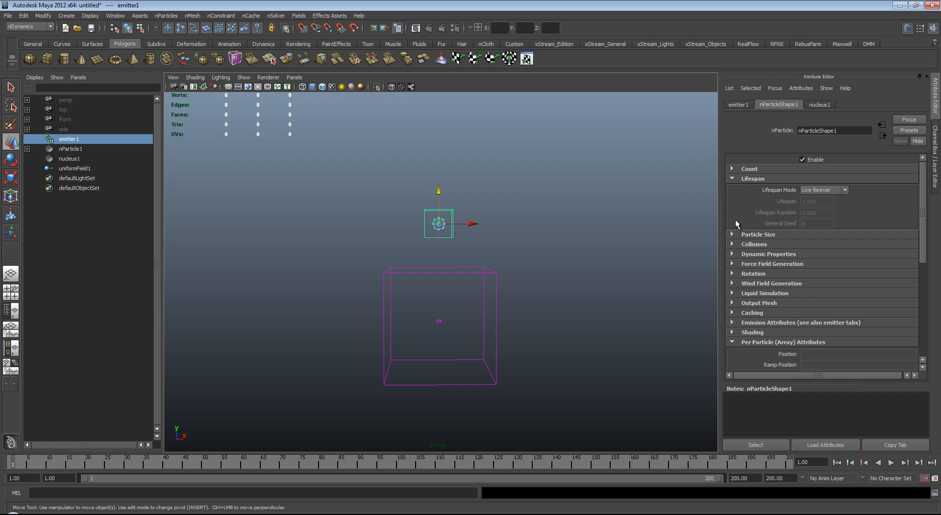
{"action": "mouse_move", "coordinate": [897, 227]}
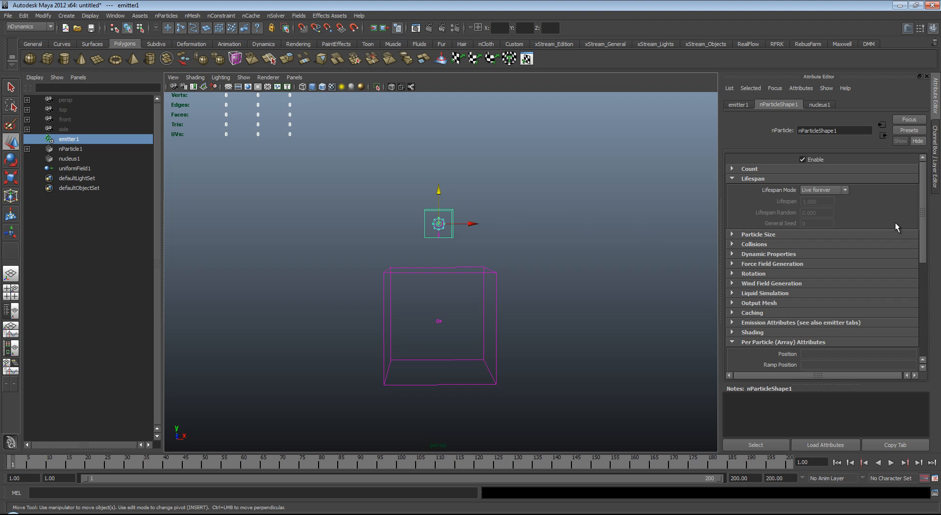
{"action": "left_click", "coordinate": [823, 190]}
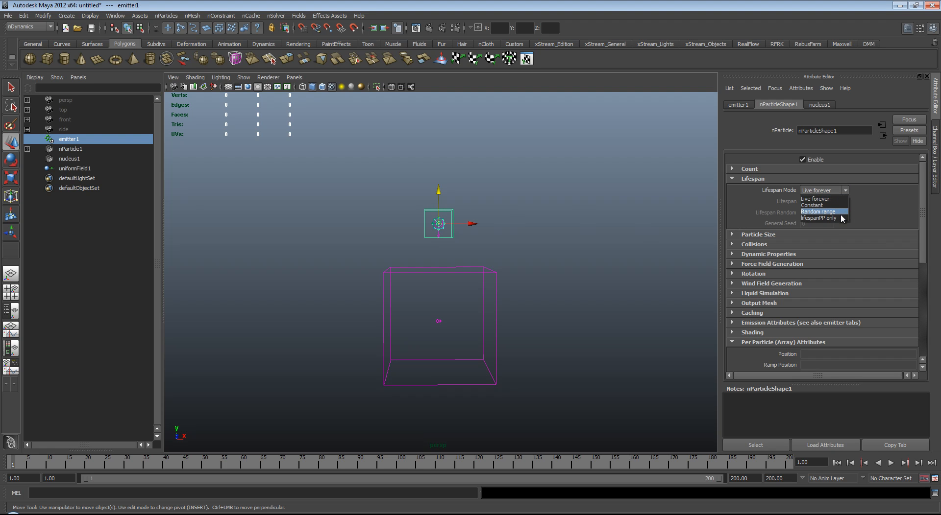
{"action": "left_click", "coordinate": [819, 219]}
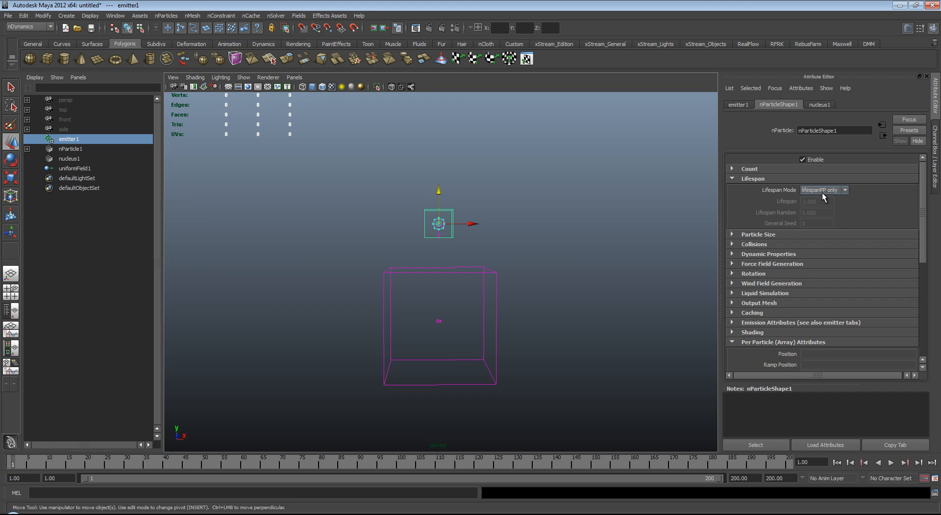
{"action": "scroll", "scroll_direction": "down", "scroll_amount": 3}
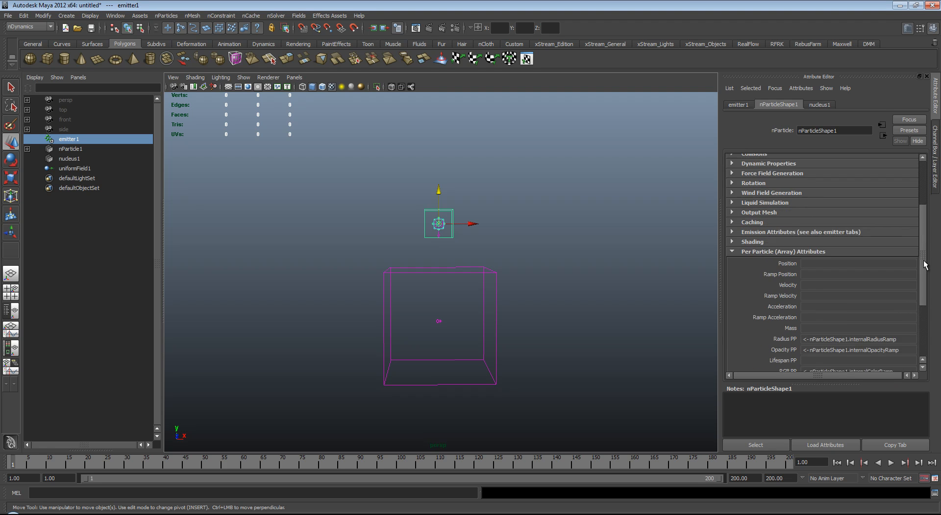
{"action": "scroll", "scroll_direction": "down", "scroll_amount": 3}
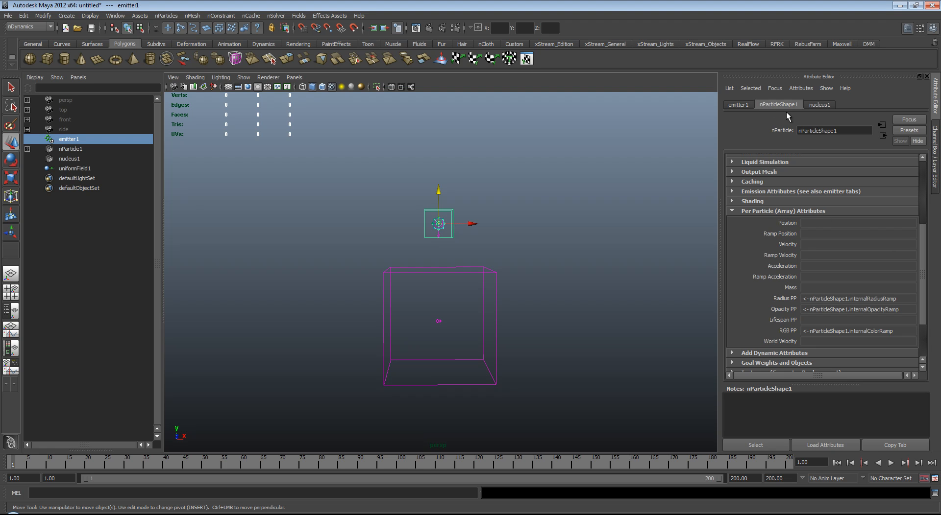
{"action": "right_click", "coordinate": [853, 321]}
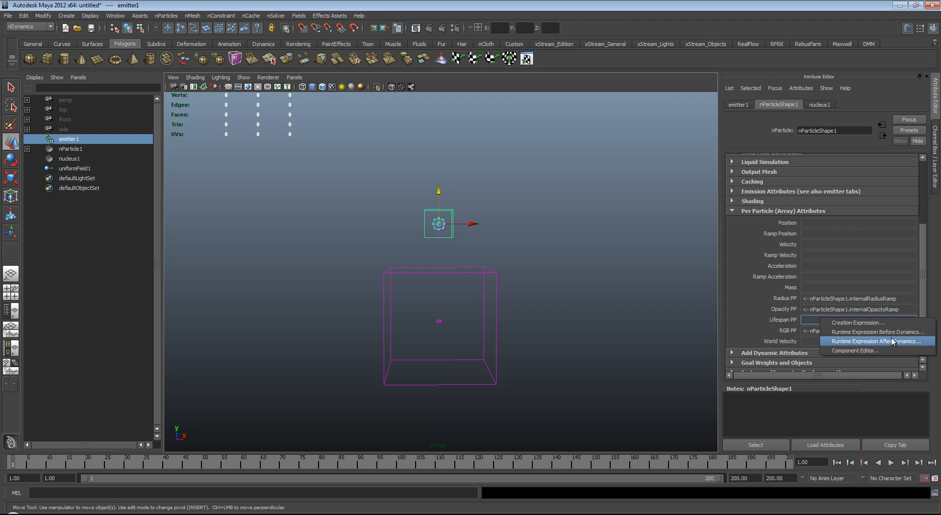
Start a runtime lifespan expression and pick inputForce[0] from the particle's attribute list
{"action": "left_click", "coordinate": [877, 342]}
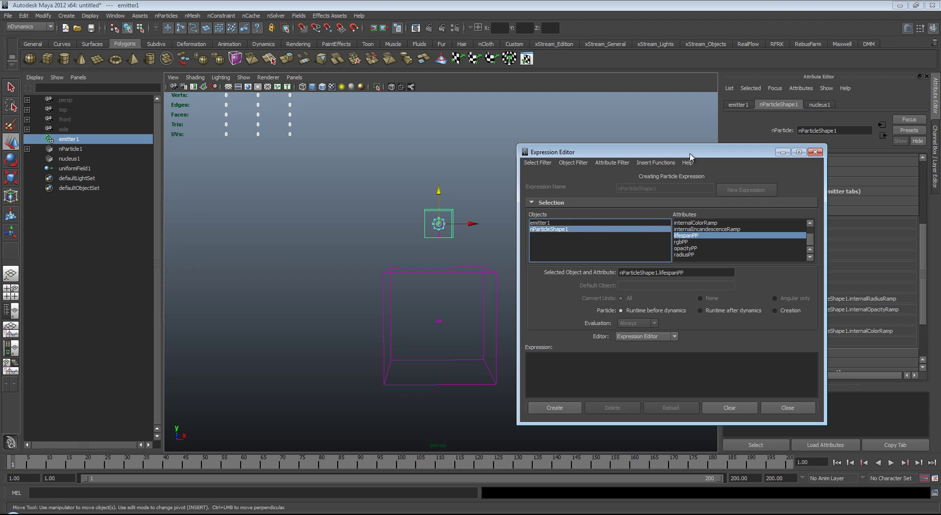
{"action": "mouse_move", "coordinate": [768, 243]}
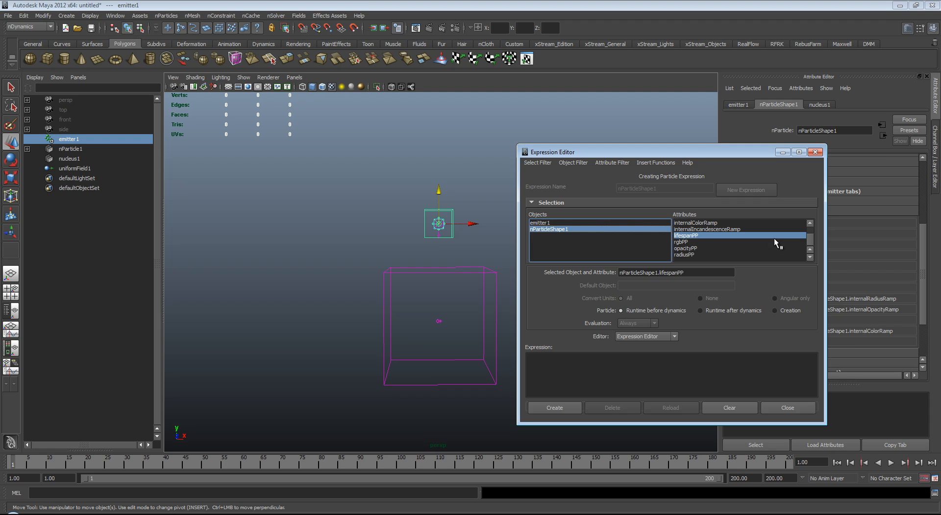
{"action": "mouse_move", "coordinate": [809, 225]}
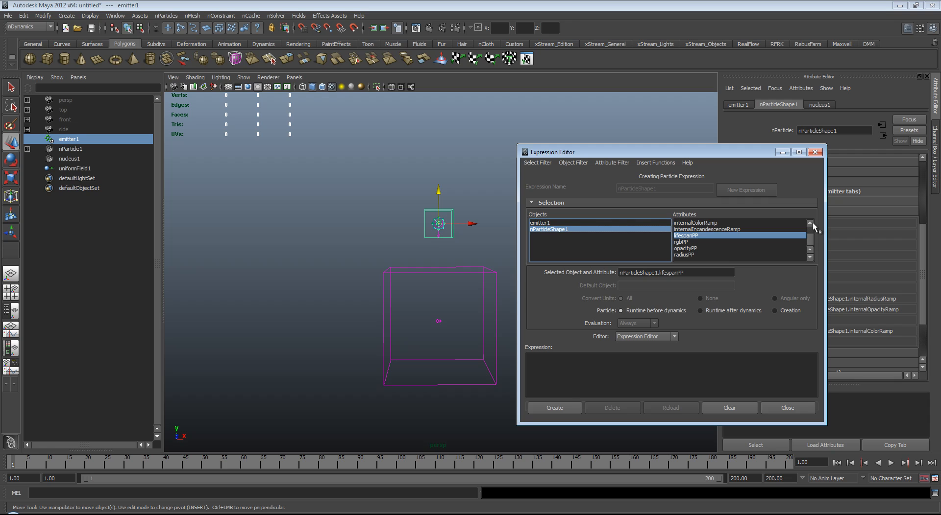
{"action": "mouse_move", "coordinate": [465, 246]}
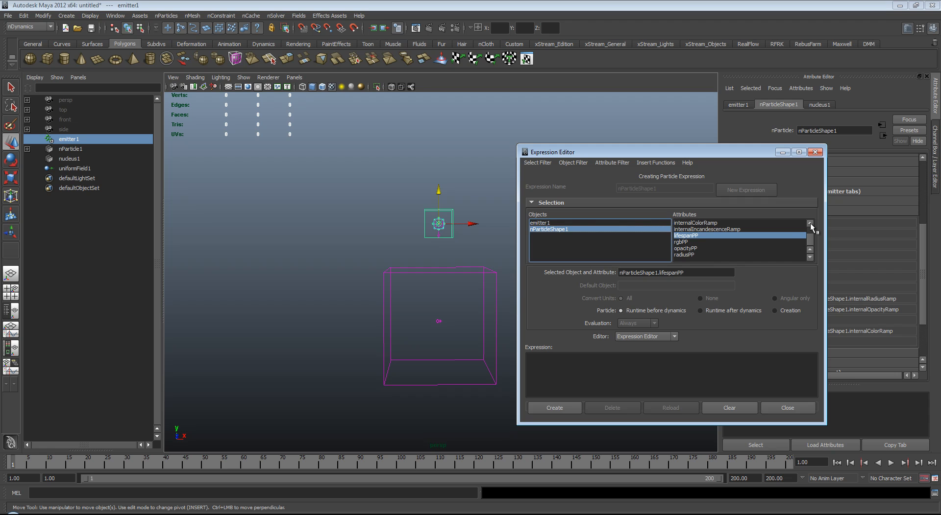
{"action": "left_click", "coordinate": [810, 226]}
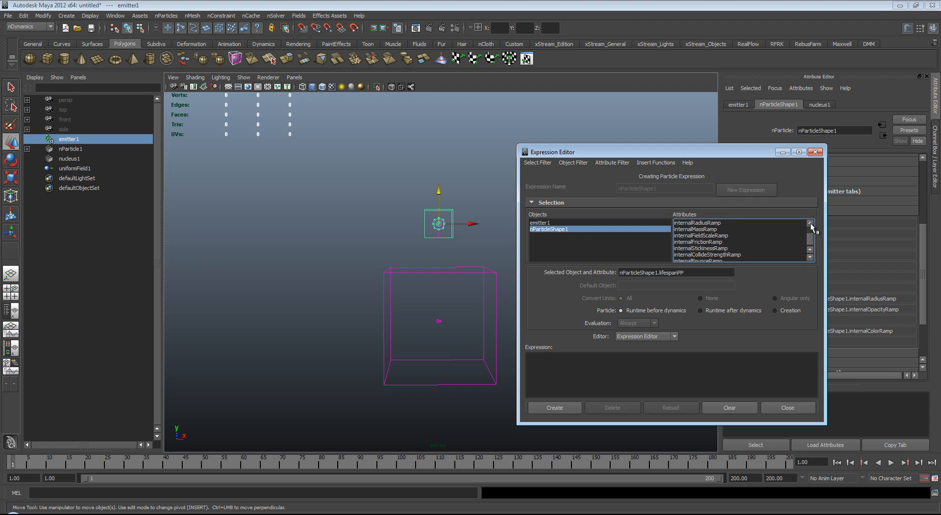
{"action": "left_click", "coordinate": [809, 225]}
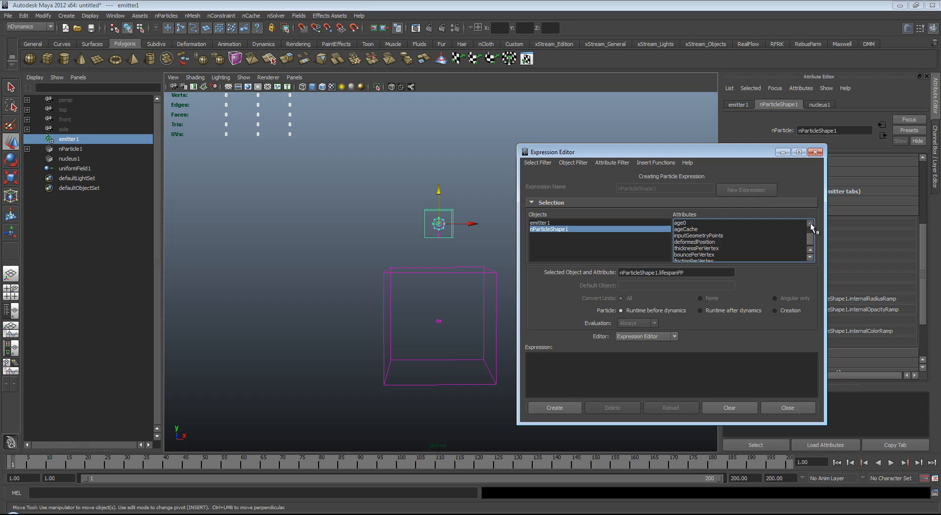
{"action": "scroll", "scroll_direction": "down", "scroll_amount": 3}
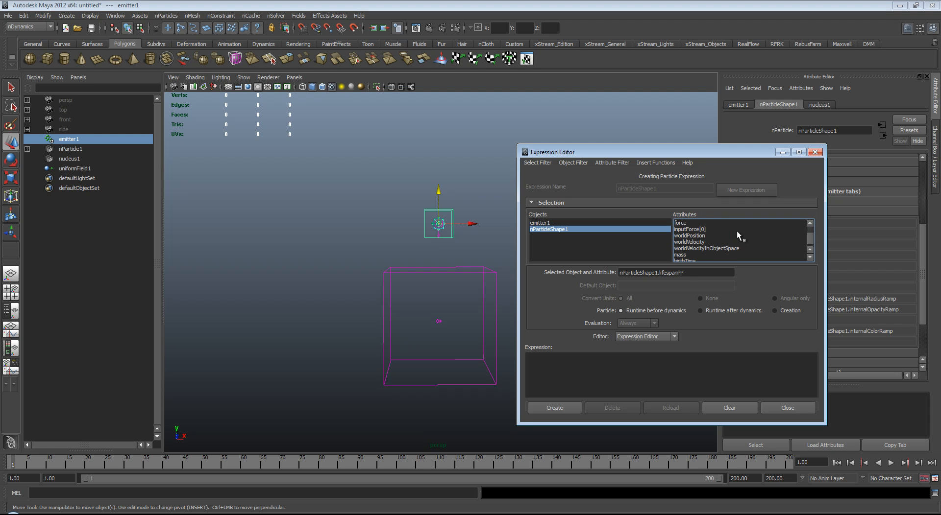
{"action": "left_click", "coordinate": [689, 229]}
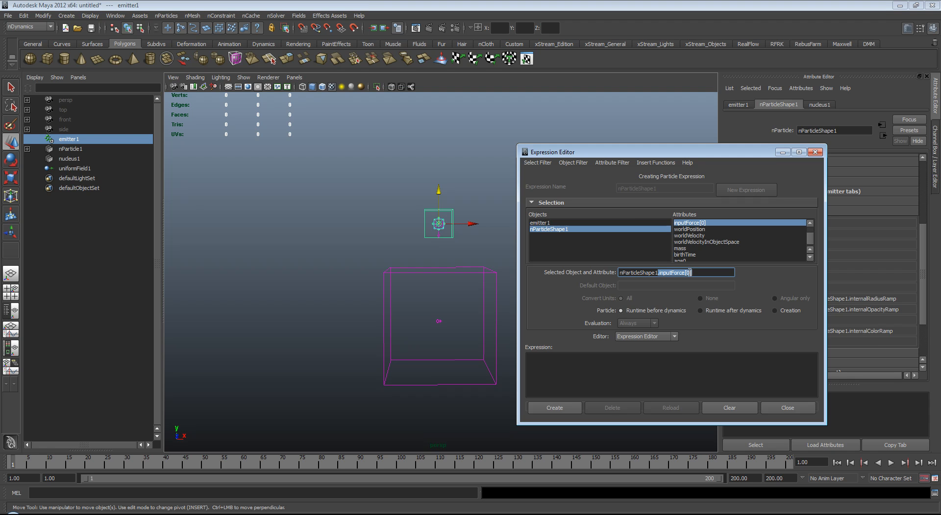
Write and create the expression: if inputForce[0] >= 0.0001 then lifespanPP = 0.0
{"action": "left_click", "coordinate": [568, 359]}
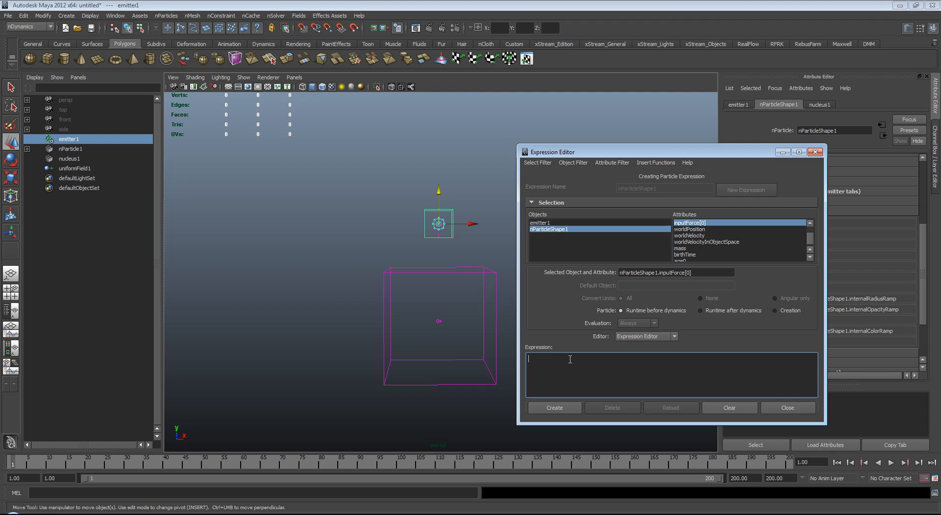
{"action": "type", "text": "if ("}
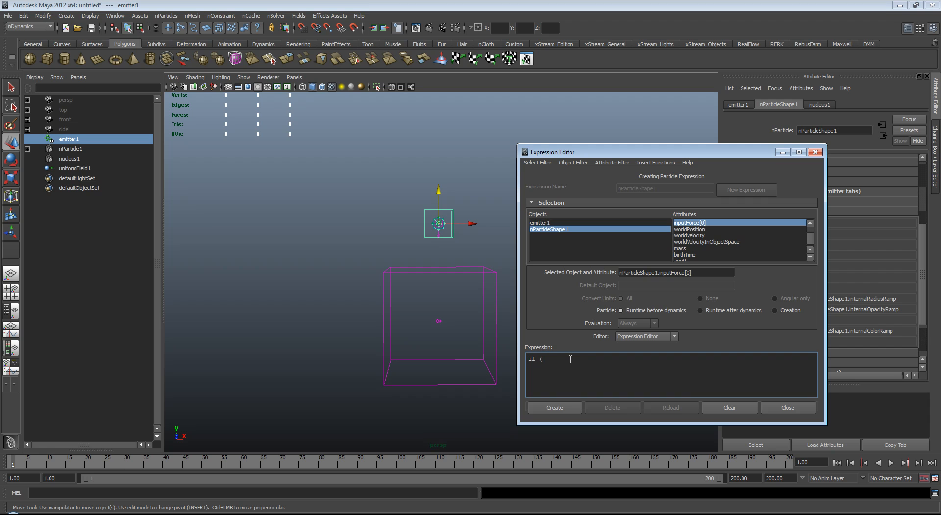
{"action": "type", "text": ".inputForce[0]"}
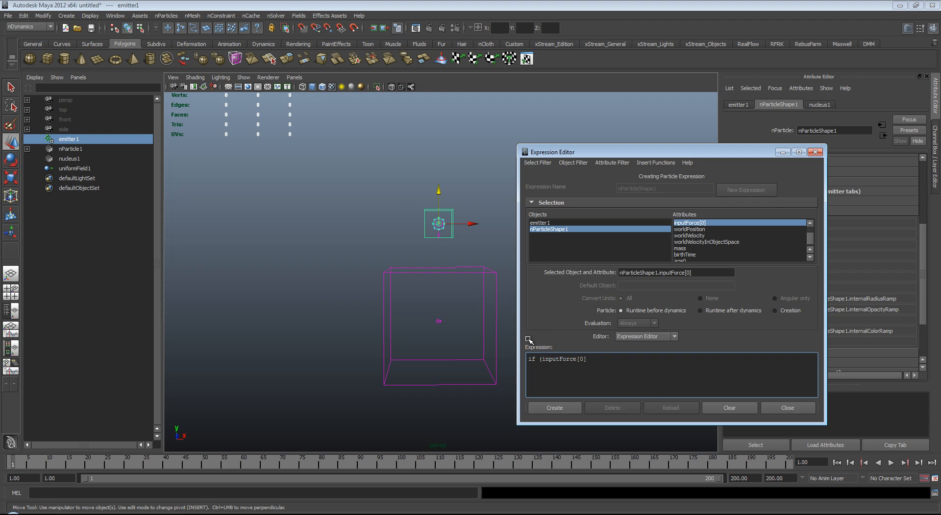
{"action": "left_click", "coordinate": [598, 360]}
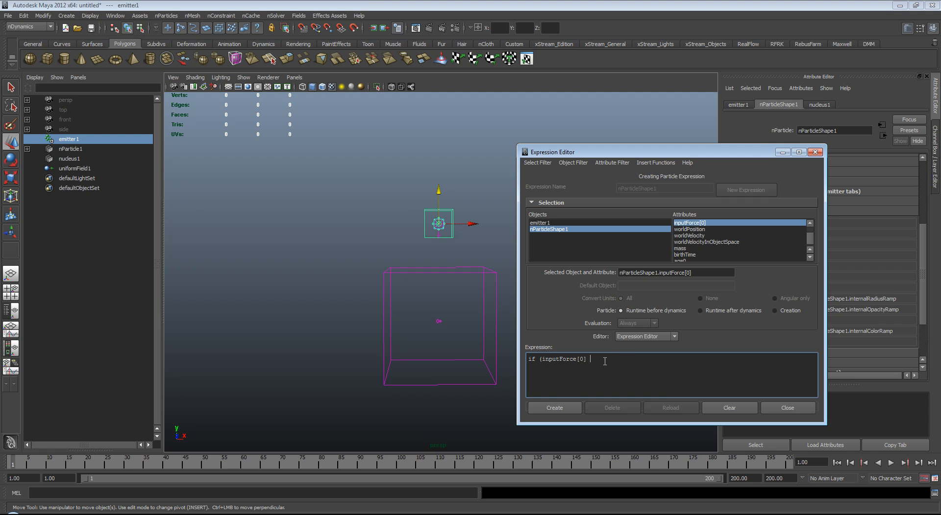
{"action": "type", "text": ">="}
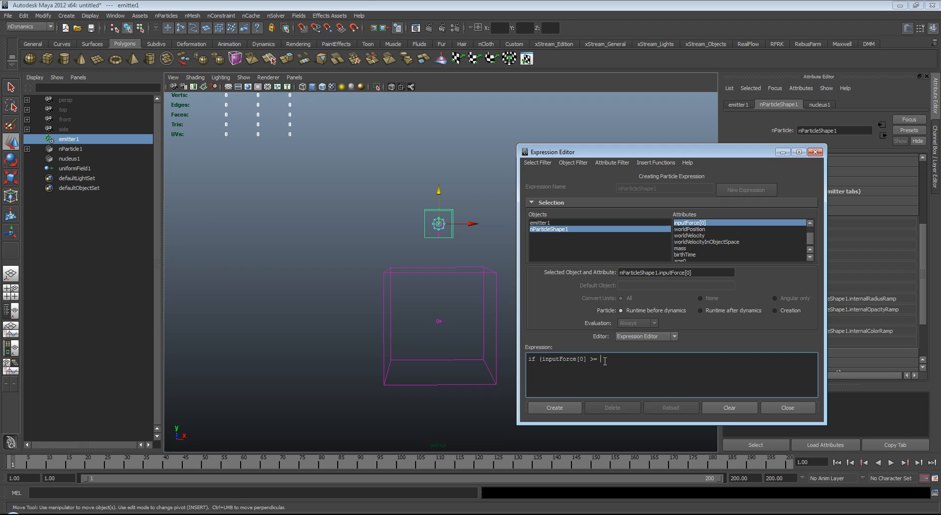
{"action": "type", "text": "0"}
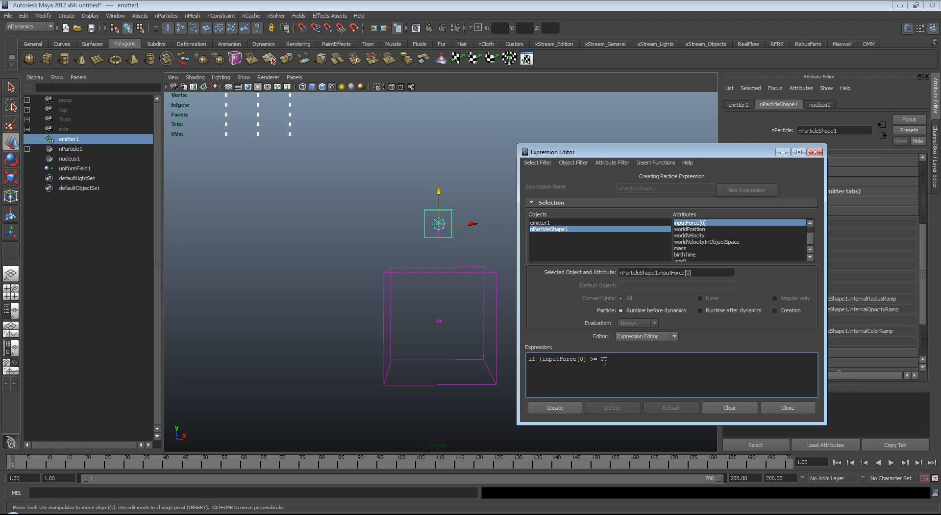
{"action": "type", "text": ".0001)"}
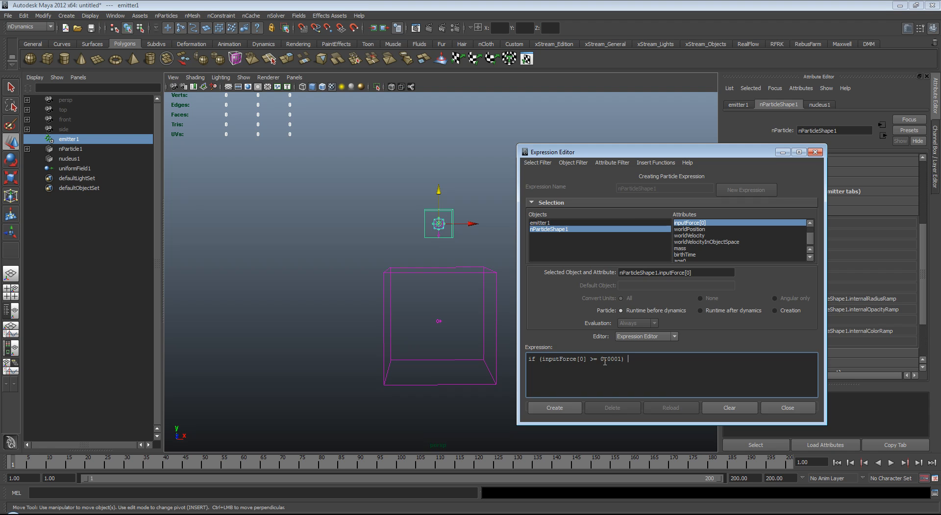
{"action": "type", "text": "{"}
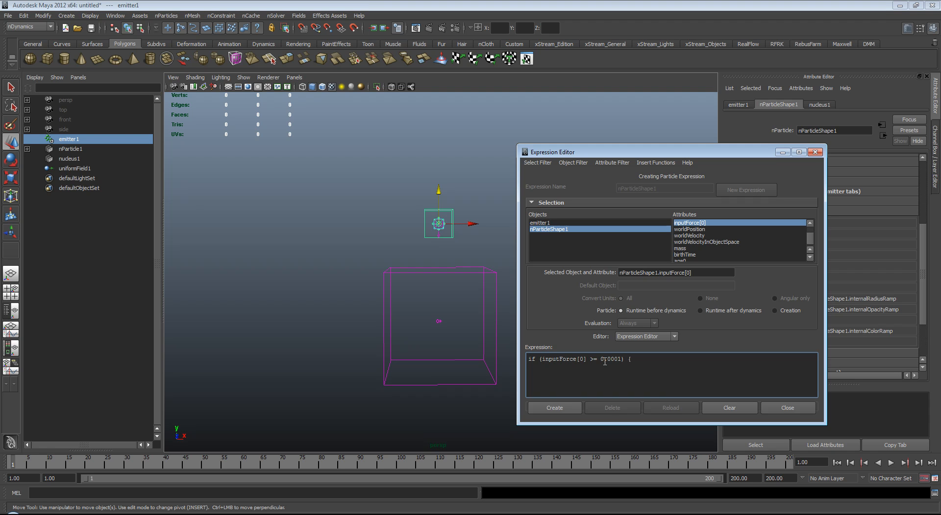
{"action": "type", "text": "lifespanPP"}
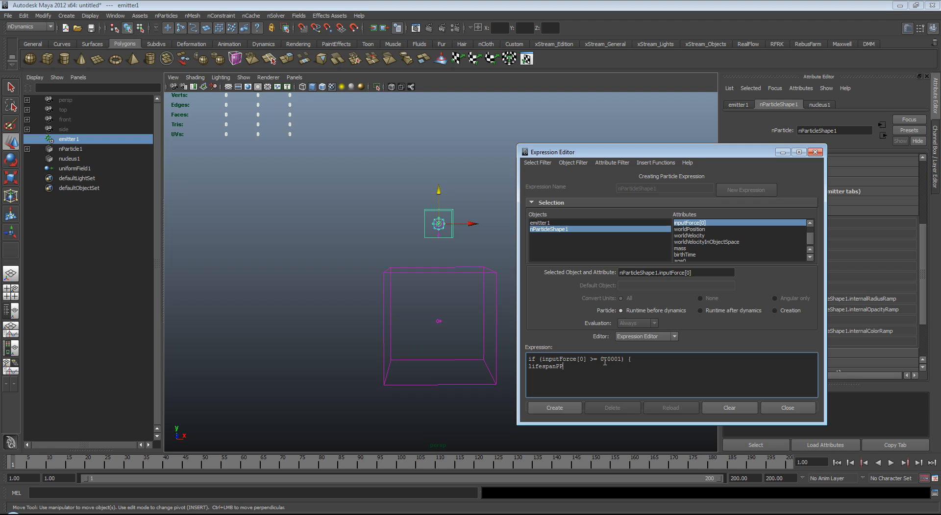
{"action": "type", "text": "= 0.0"}
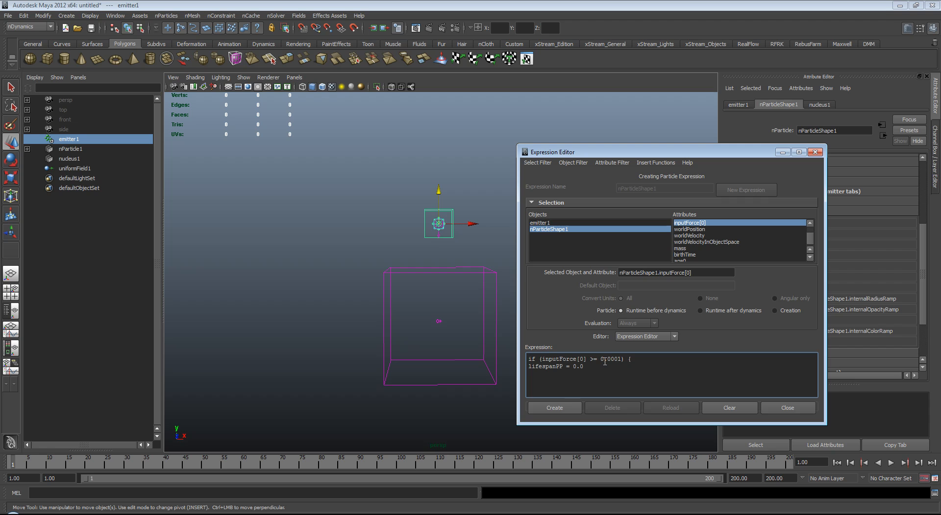
{"action": "type", "text": ";"}
{"action": "type", "text": "}"}
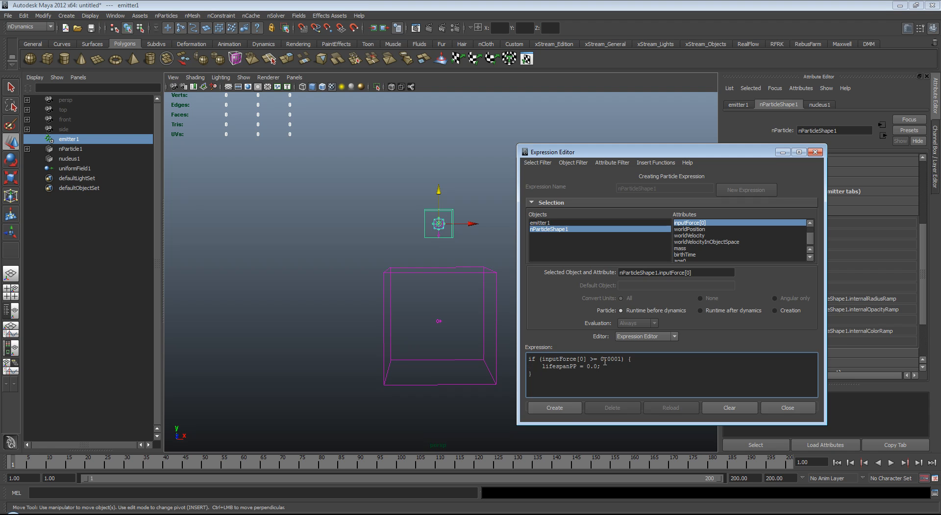
{"action": "left_click", "coordinate": [554, 408]}
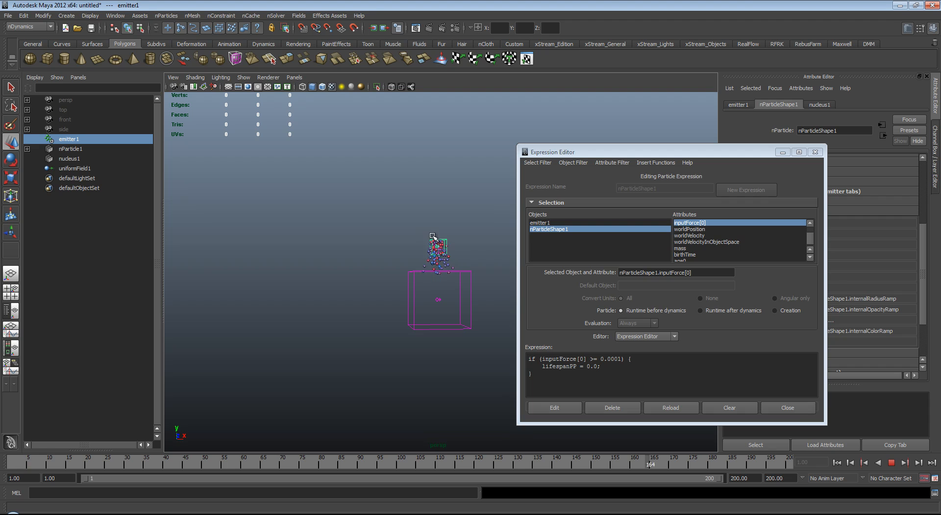
Select uniformField1, rewind and play the simulation while orbiting to check the particle stream
{"action": "left_click", "coordinate": [899, 464]}
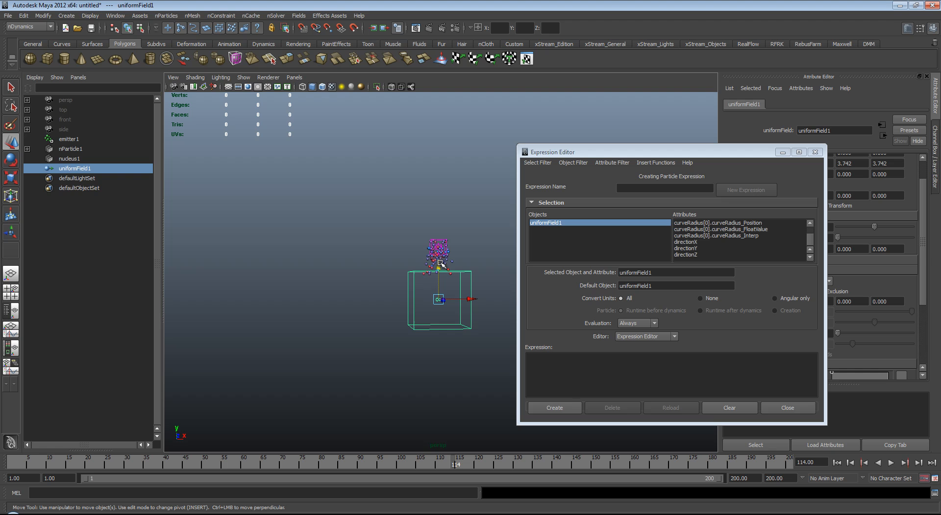
{"action": "left_click", "coordinate": [842, 463]}
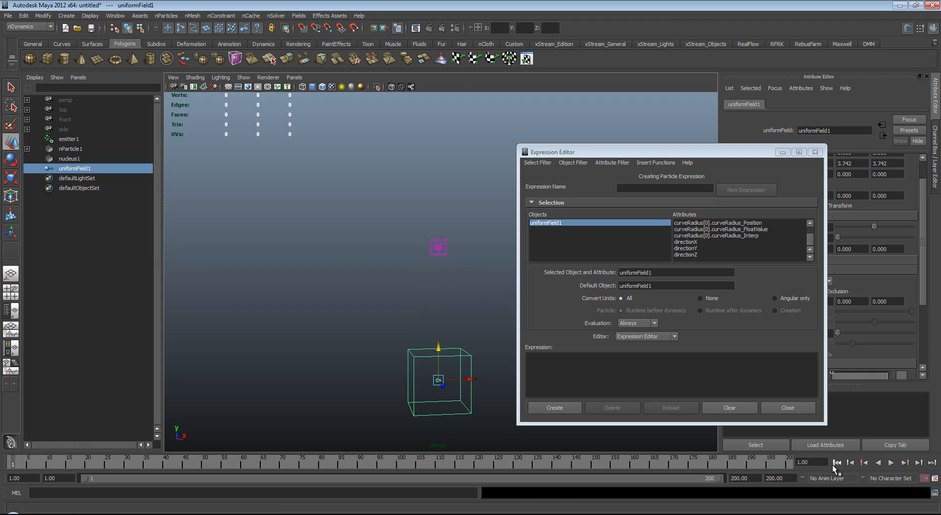
{"action": "left_click", "coordinate": [895, 466]}
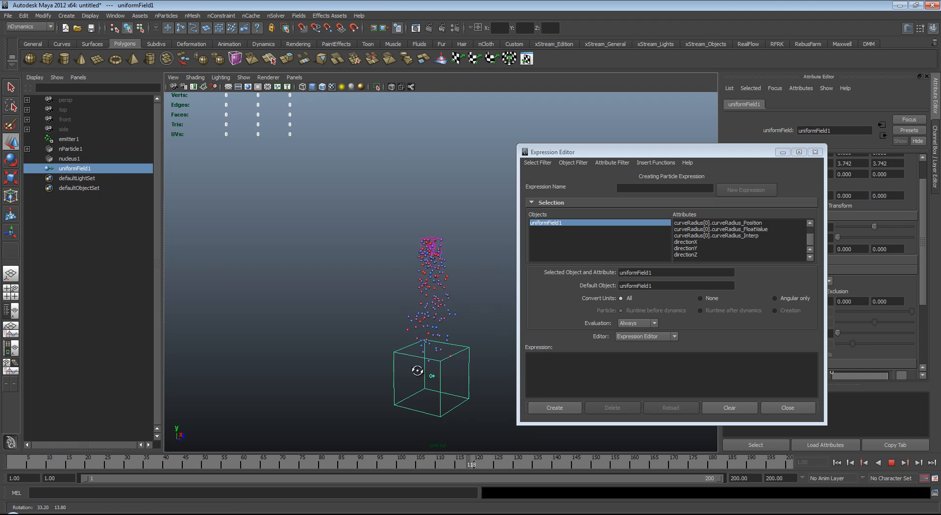
{"action": "left_click_drag", "start_coordinate": [430, 360], "coordinate": [427, 302]}
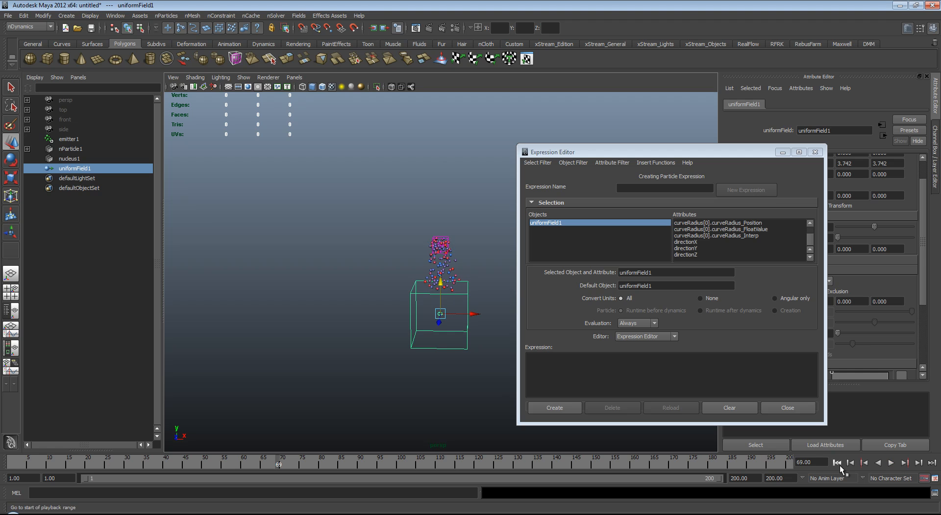
{"action": "left_click", "coordinate": [857, 462]}
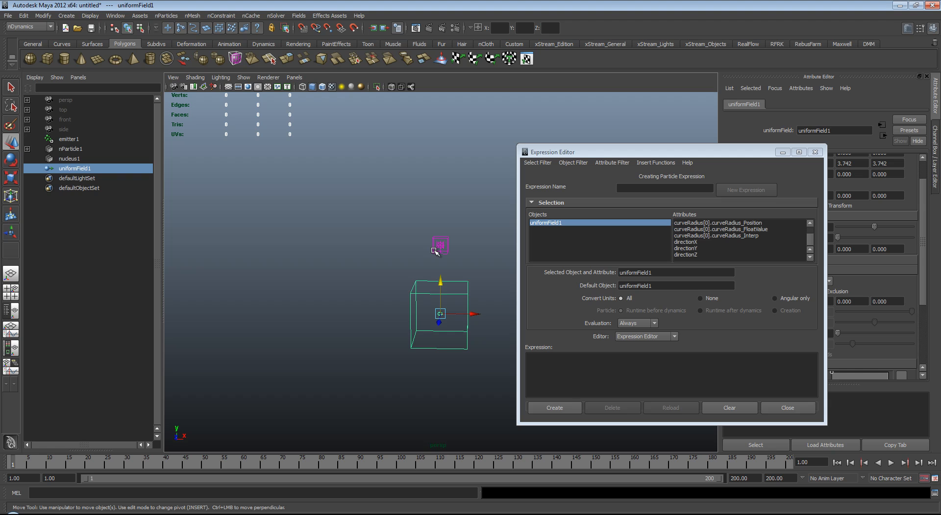
{"action": "mouse_move", "coordinate": [441, 245]}
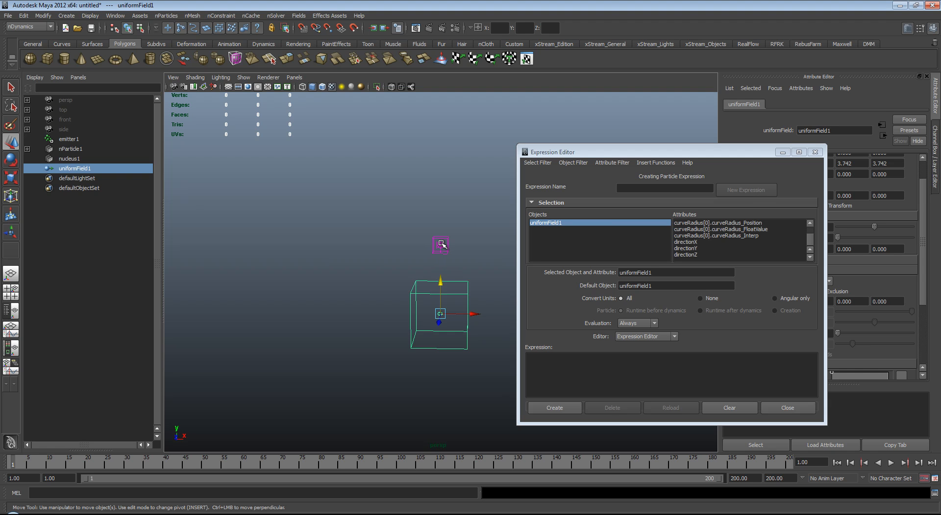
{"action": "mouse_move", "coordinate": [444, 245]}
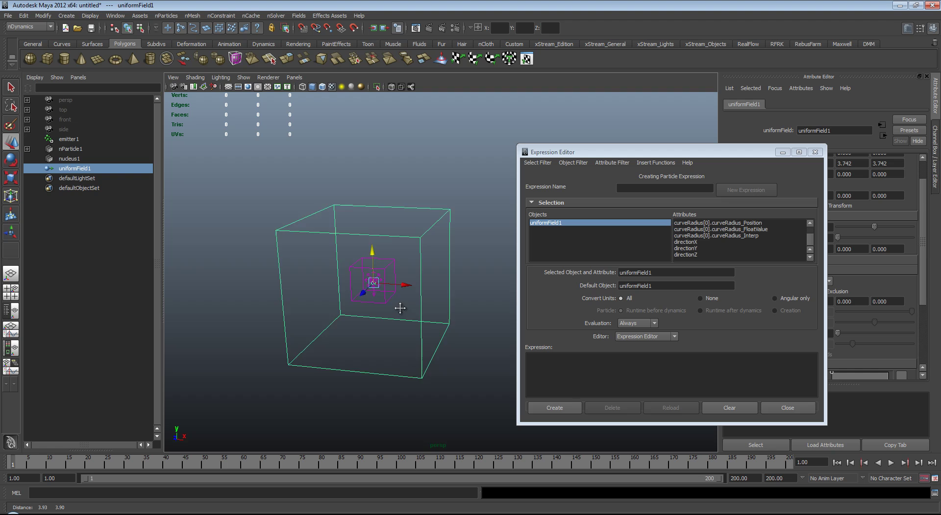
{"action": "left_click", "coordinate": [901, 464]}
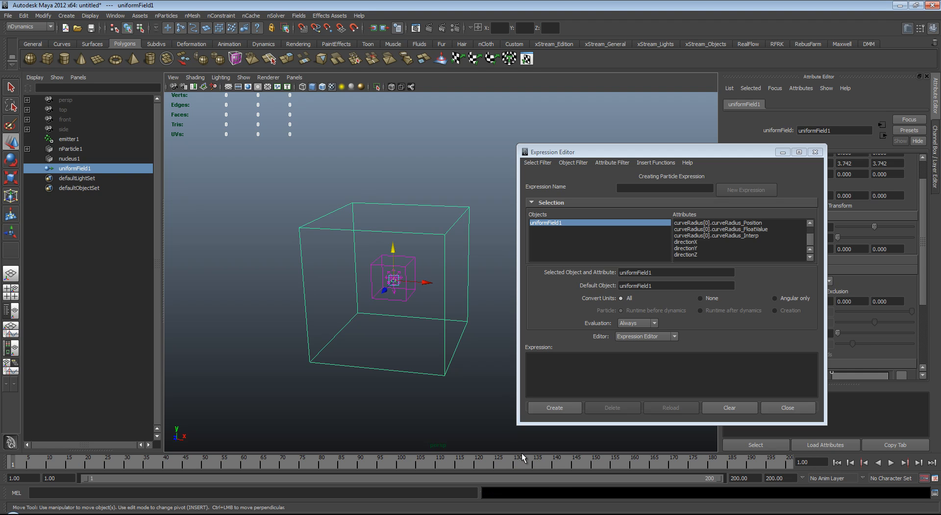
{"action": "mouse_move", "coordinate": [405, 377]}
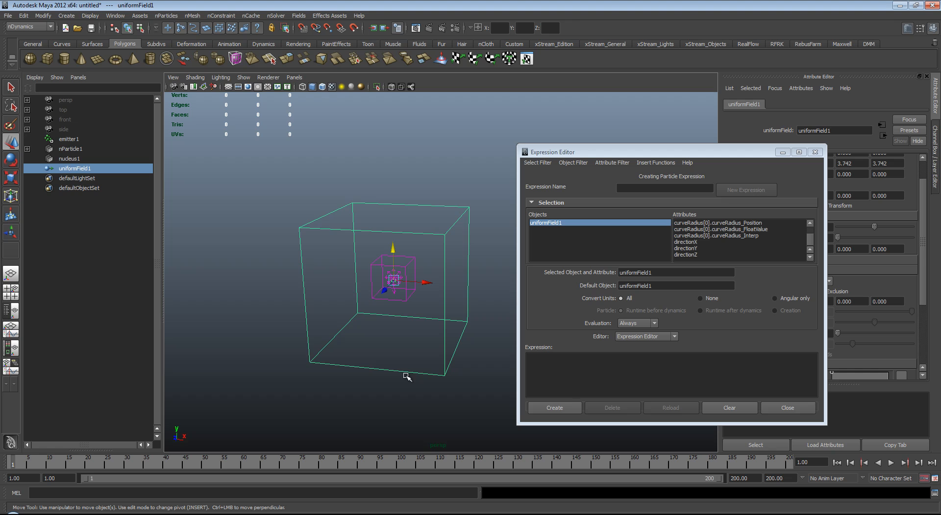
{"action": "mouse_move", "coordinate": [401, 312]}
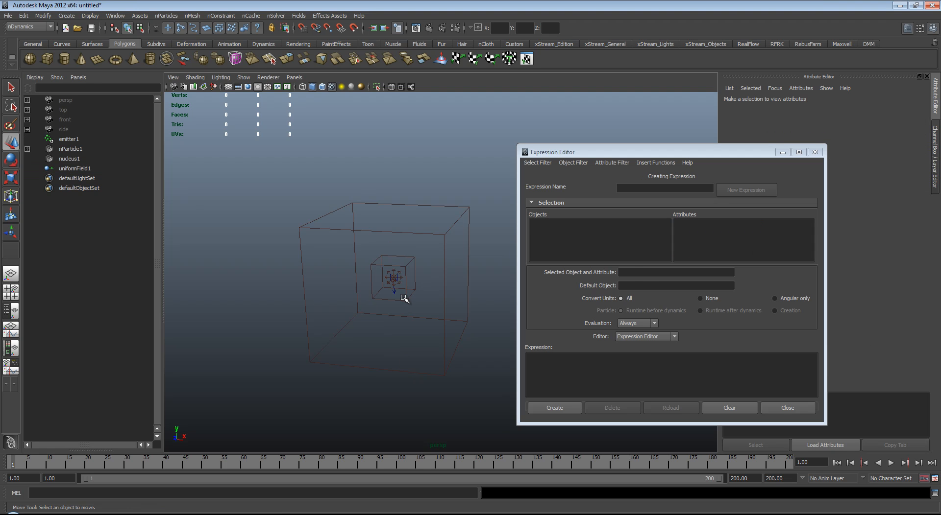
Edit the lifespan expression to inputForce[0] <= 0.0001, apply it and replay the simulation
{"action": "left_click", "coordinate": [69, 139]}
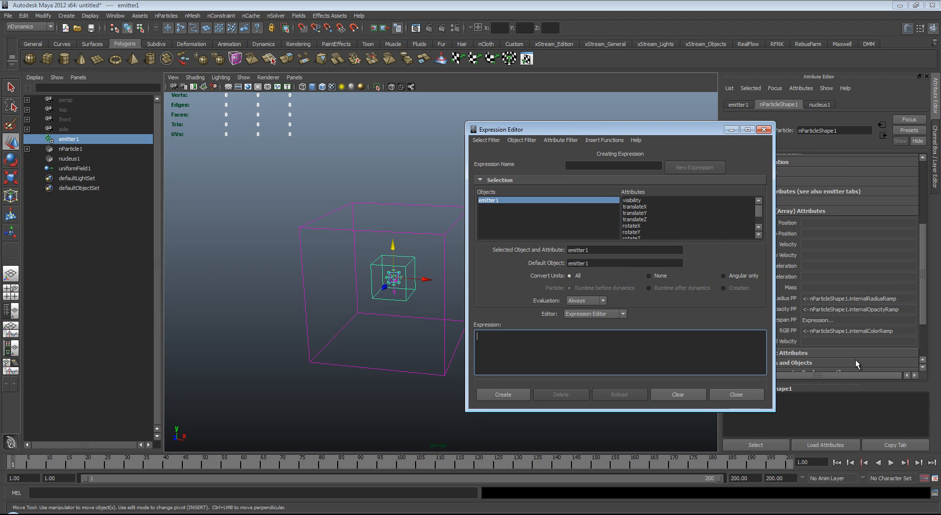
{"action": "left_click", "coordinate": [817, 321]}
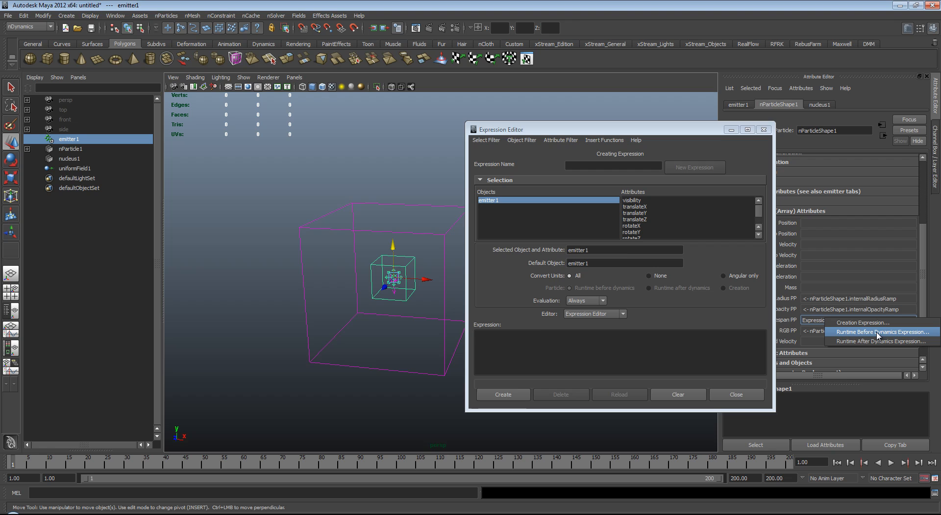
{"action": "left_click", "coordinate": [879, 332]}
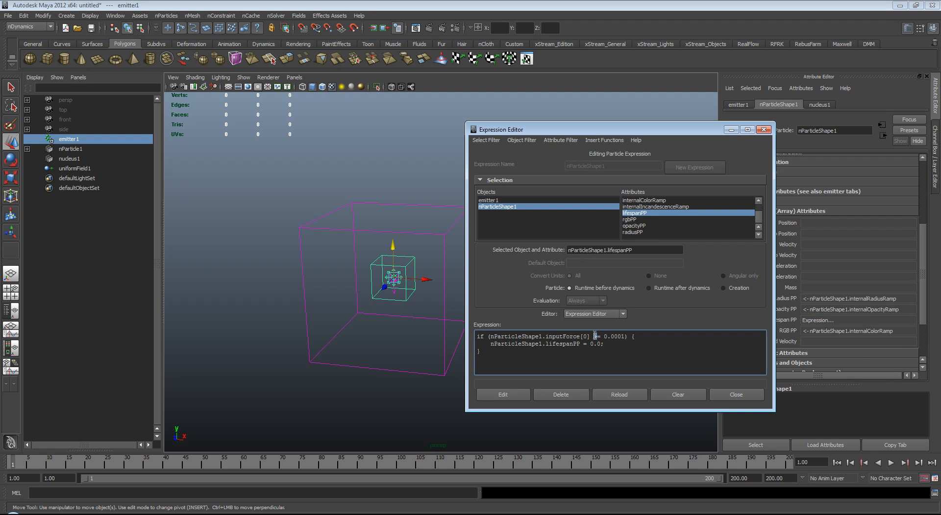
{"action": "type", "text": "<"}
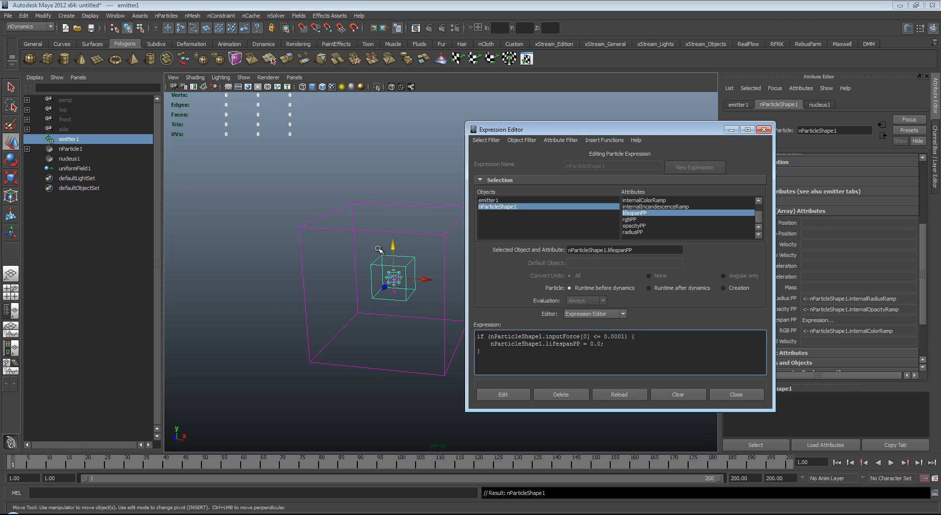
{"action": "left_click", "coordinate": [891, 463]}
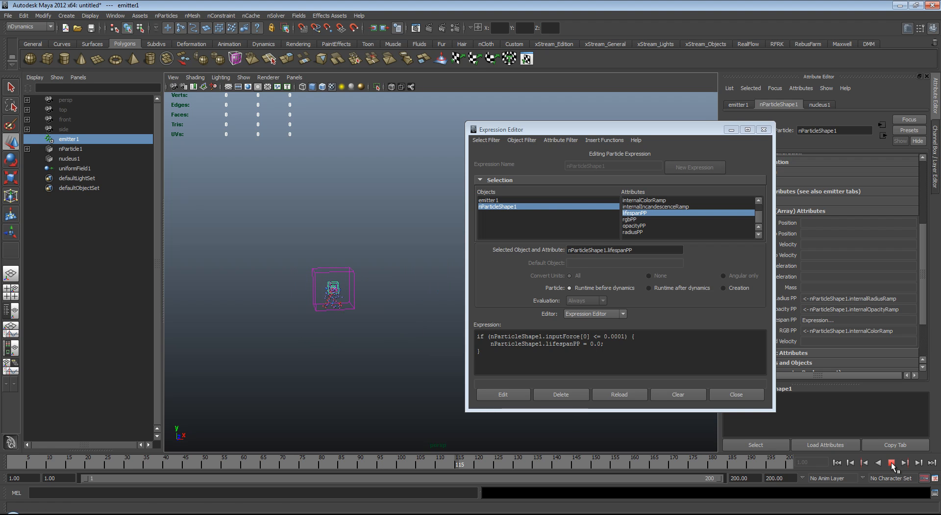
{"action": "left_click", "coordinate": [75, 168]}
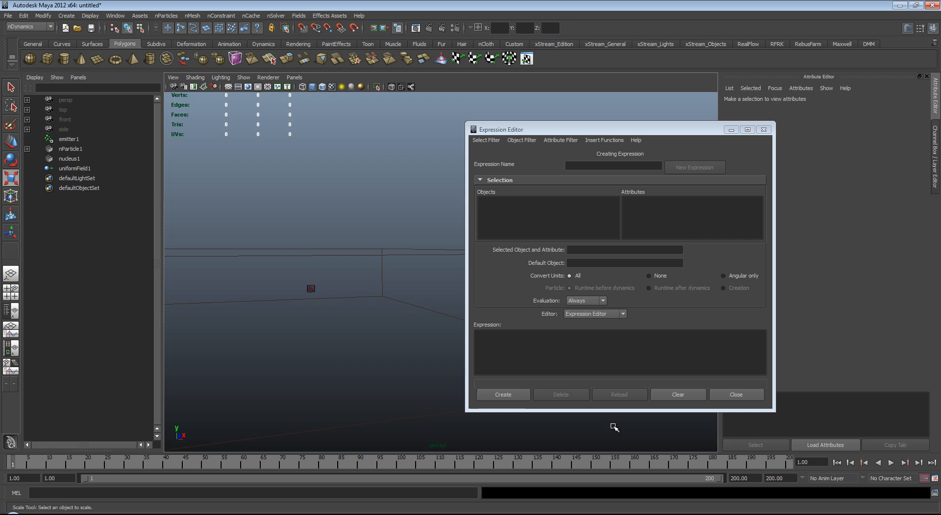
{"action": "mouse_move", "coordinate": [329, 286]}
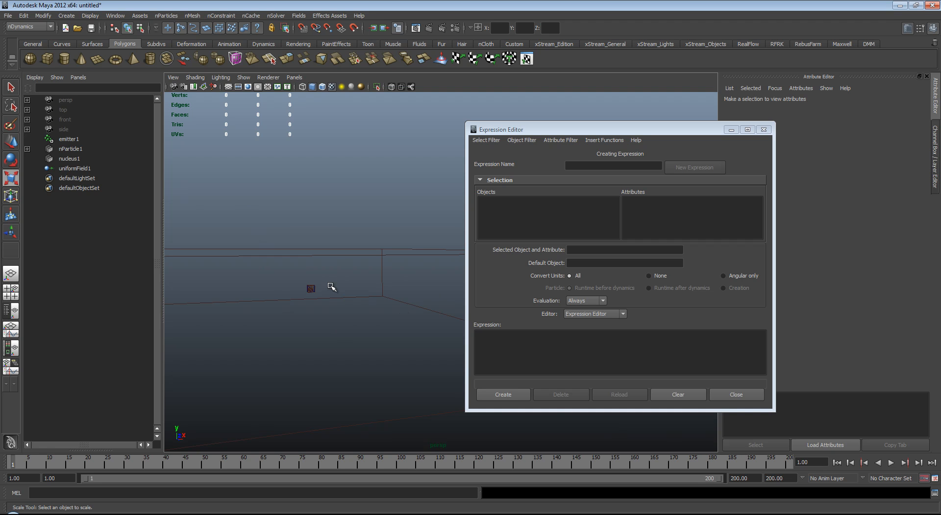
{"action": "left_click", "coordinate": [896, 464]}
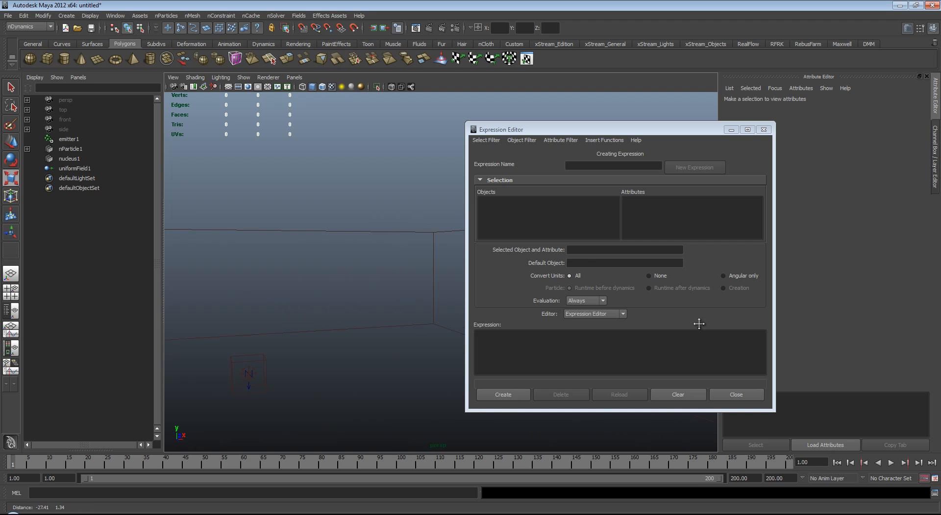
{"action": "left_click", "coordinate": [69, 139]}
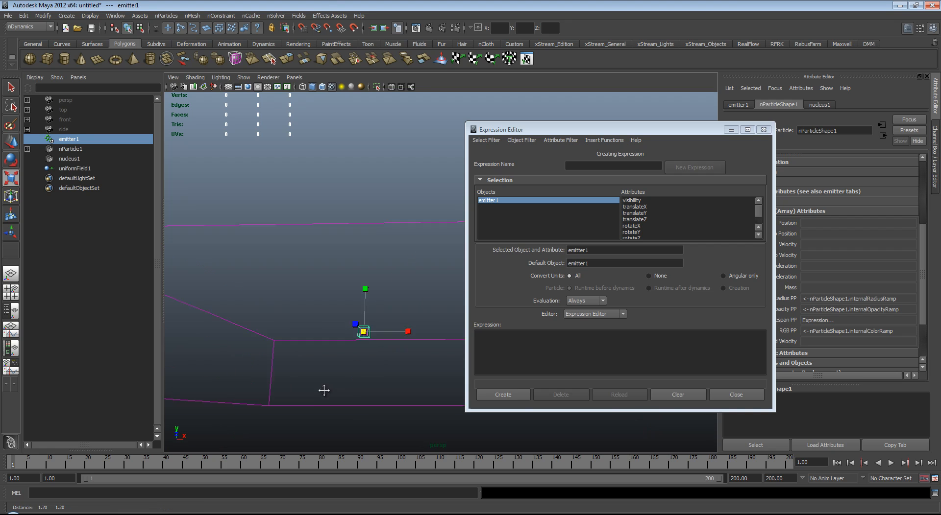
Add a Turbulence field on the particles and raise its Magnitude to 500
{"action": "left_click", "coordinate": [301, 15]}
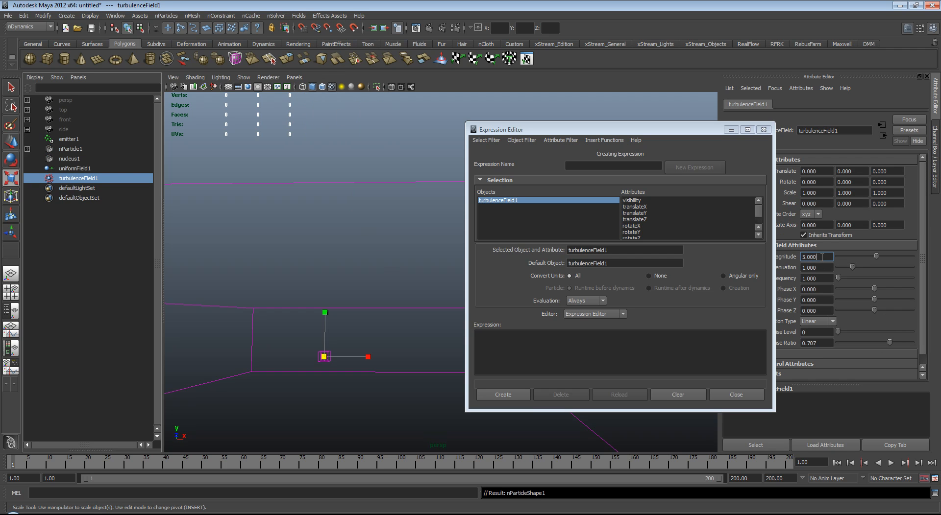
{"action": "type", "text": "500.000"}
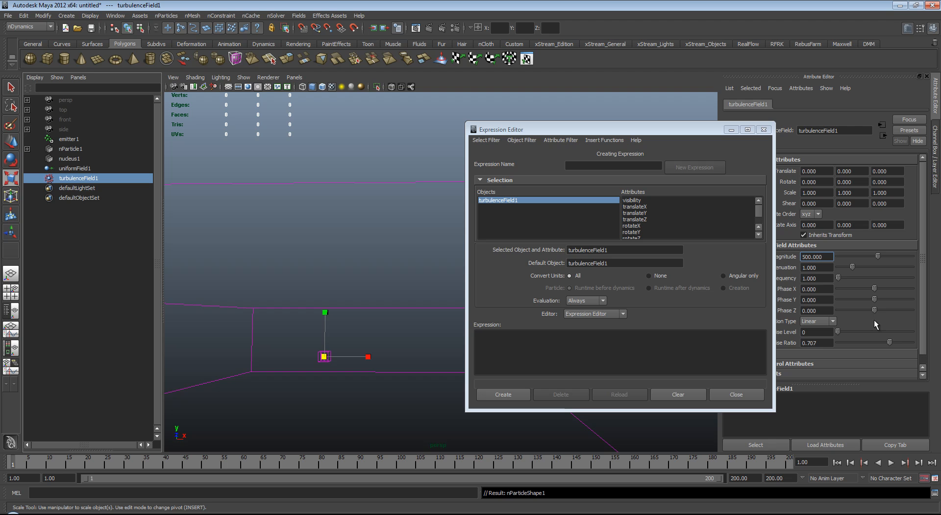
{"action": "left_click", "coordinate": [896, 464]}
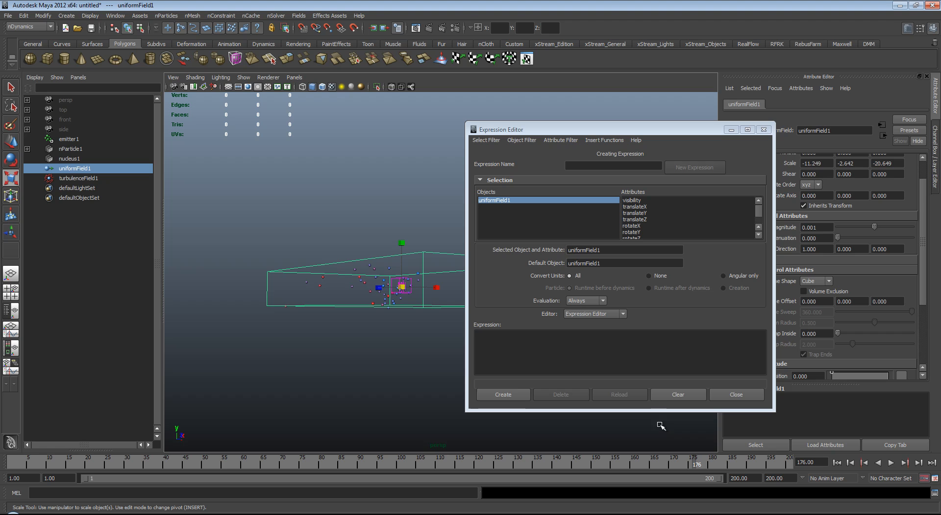
{"action": "mouse_move", "coordinate": [628, 425]}
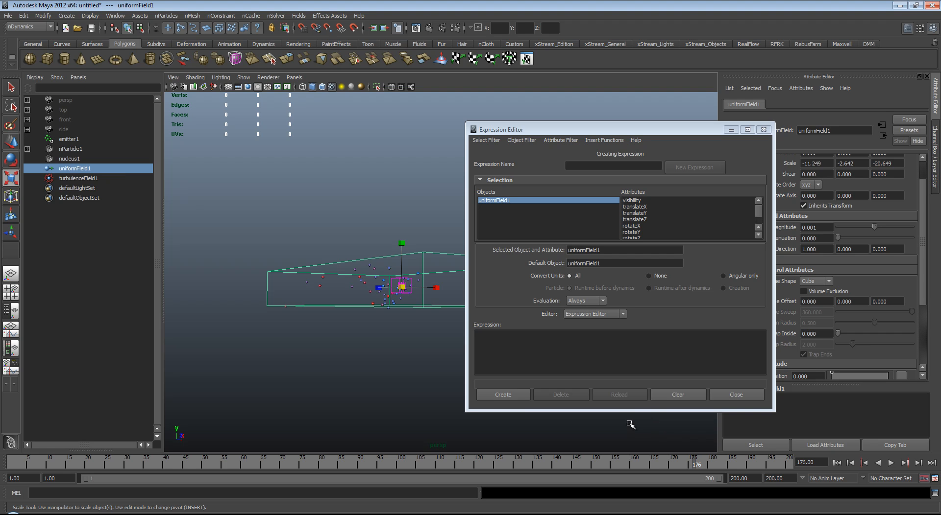